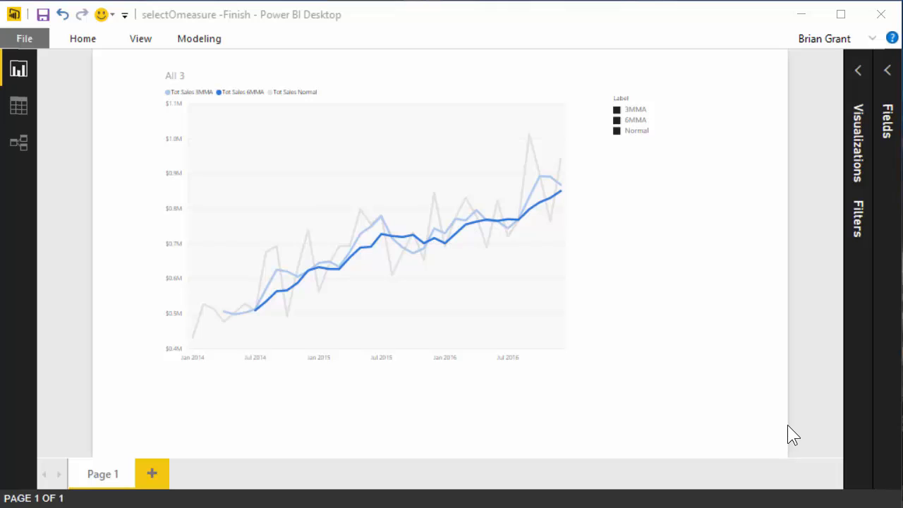
mouse_move(659, 237)
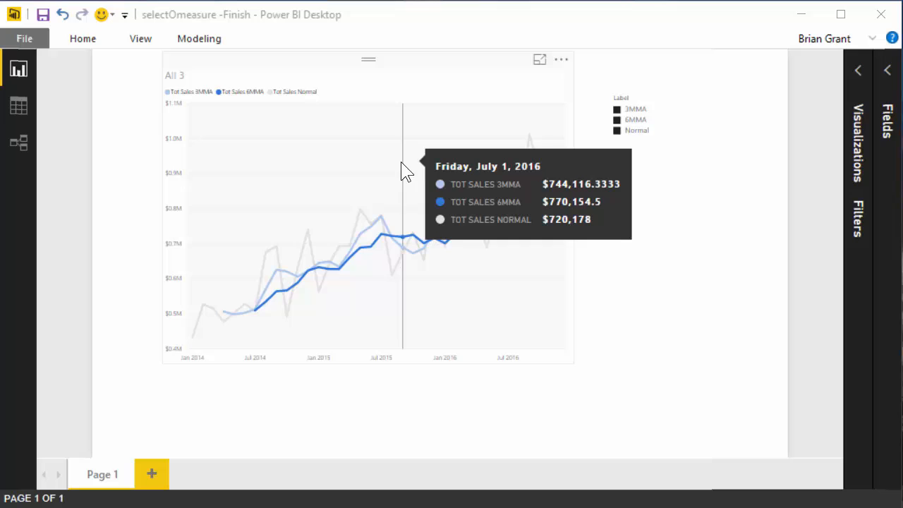
mouse_move(640, 226)
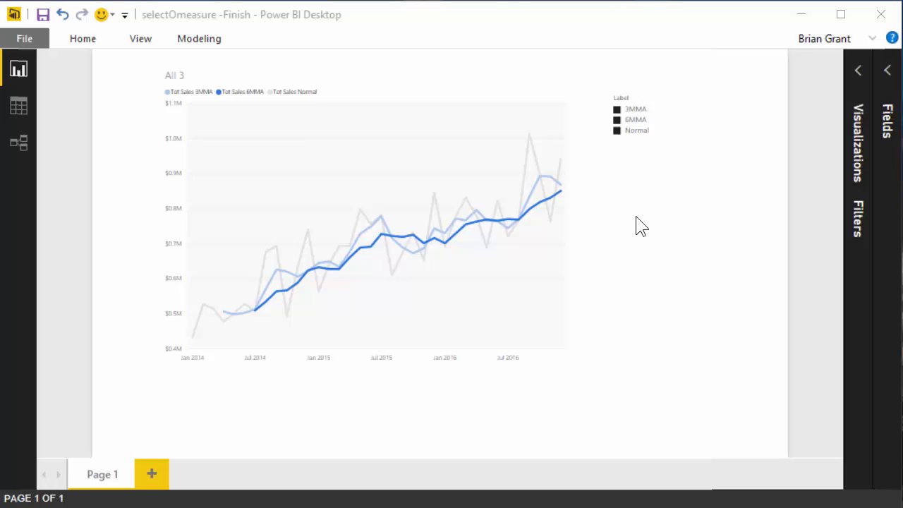
mouse_move(632, 233)
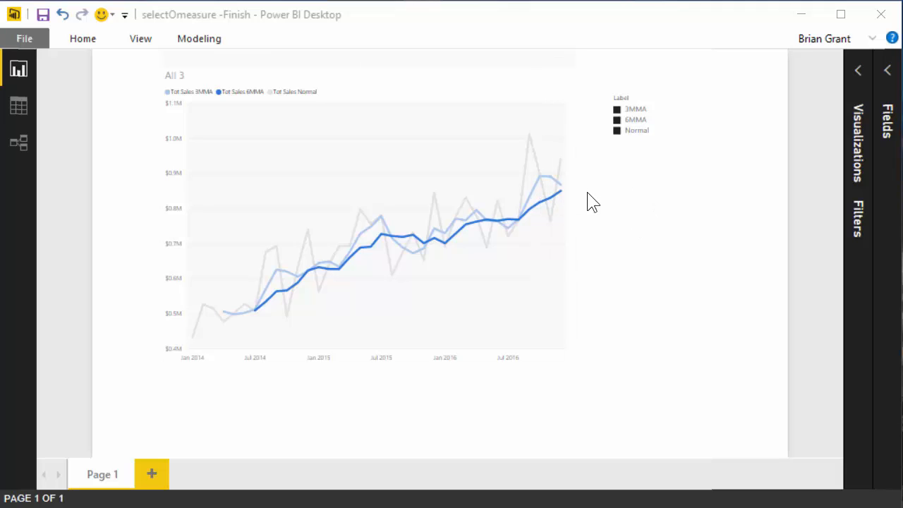
mouse_move(618, 194)
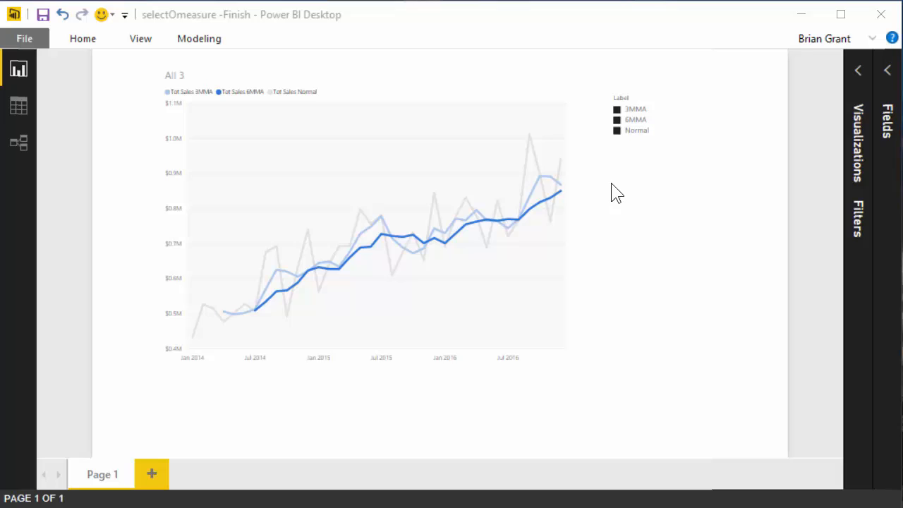
mouse_move(656, 196)
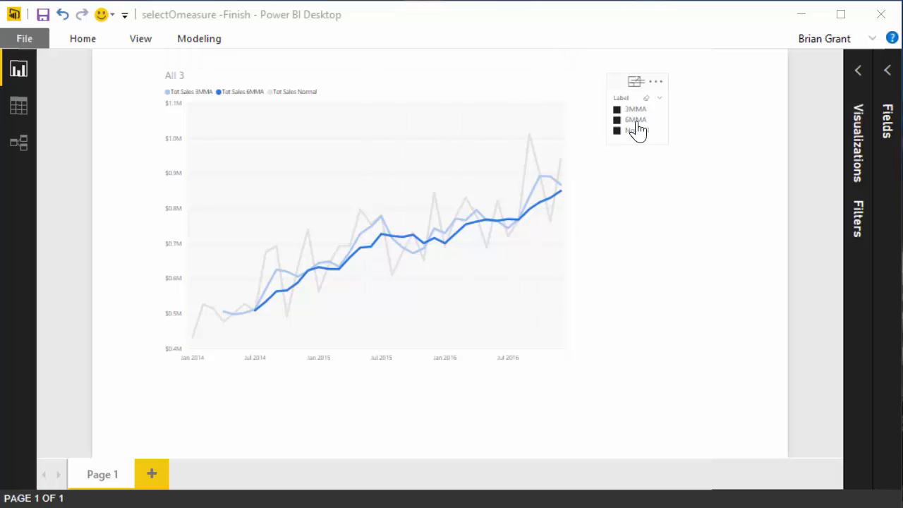
Step: Filter the chart through the Label slicer: 6MMA, then Normal, then 6MMA, then 3MMA
left_click(617, 119)
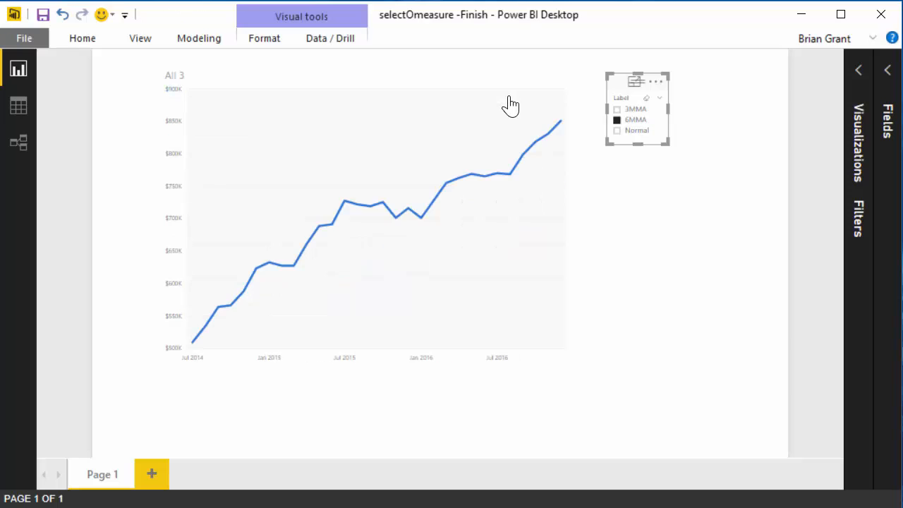
left_click(617, 130)
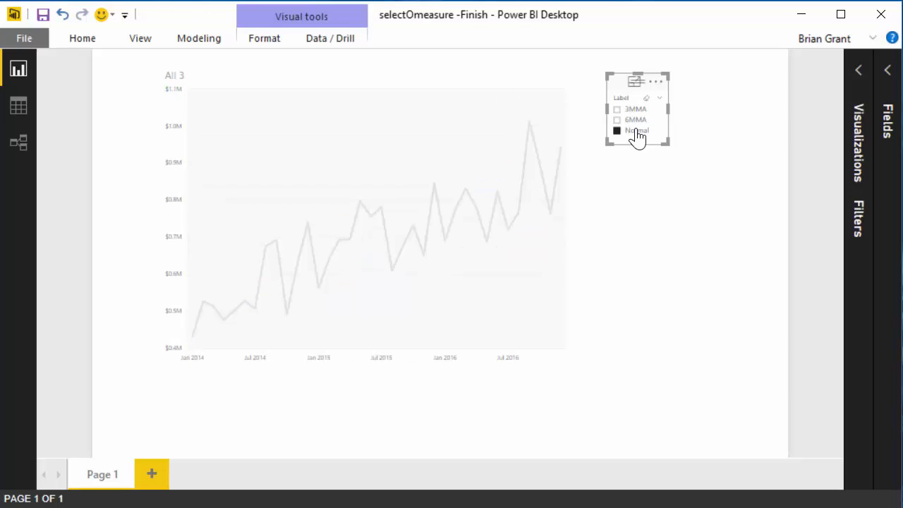
left_click(618, 110)
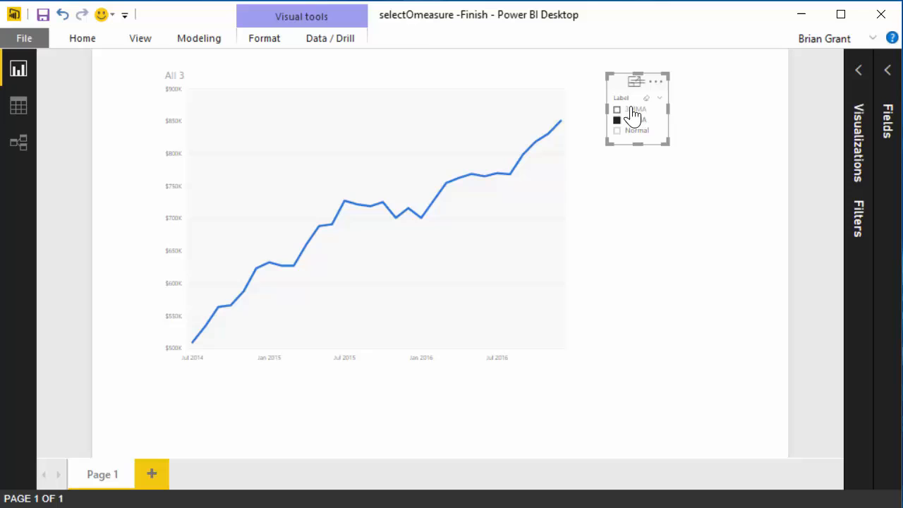
left_click(617, 109)
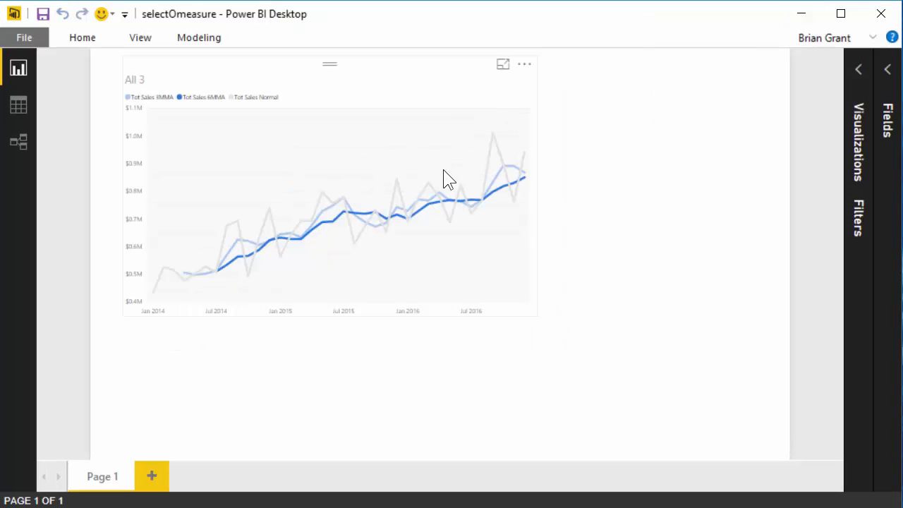
Step: Select the line chart and expand the Fields pane listing the Sales table fields
left_click(339, 205)
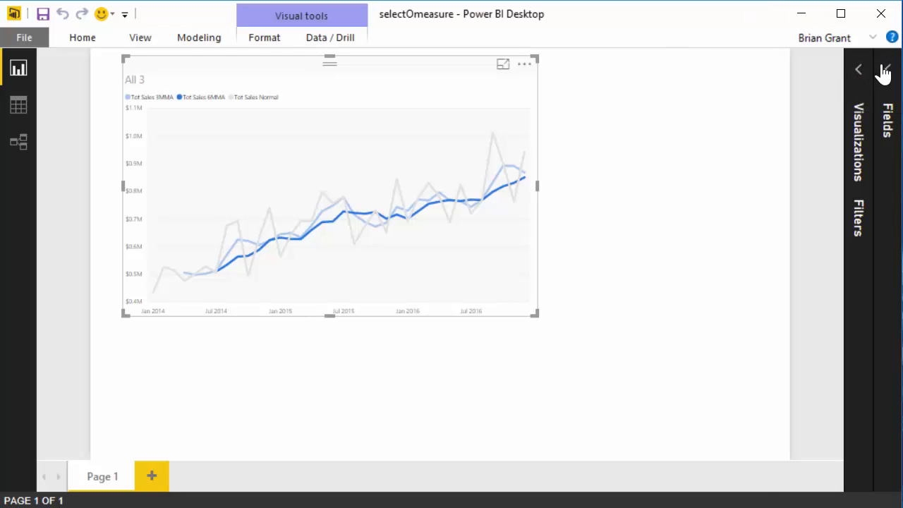
left_click(885, 69)
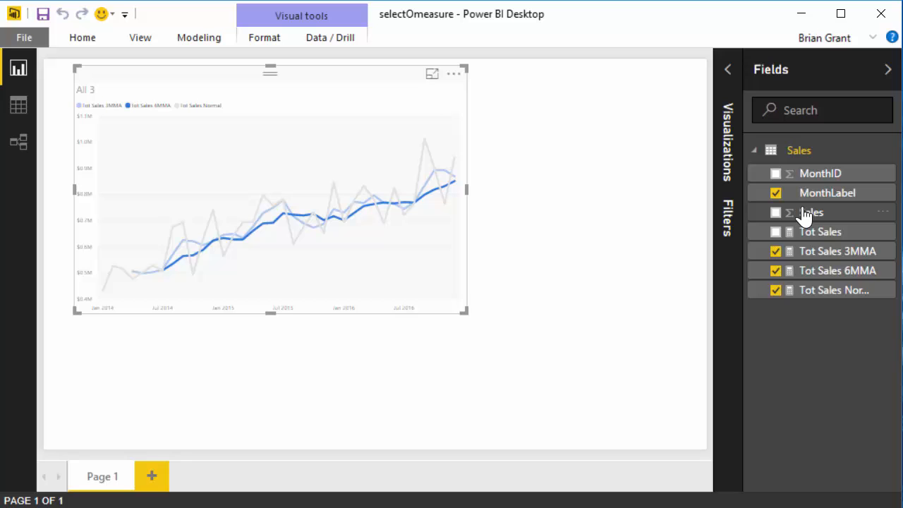
mouse_move(746, 250)
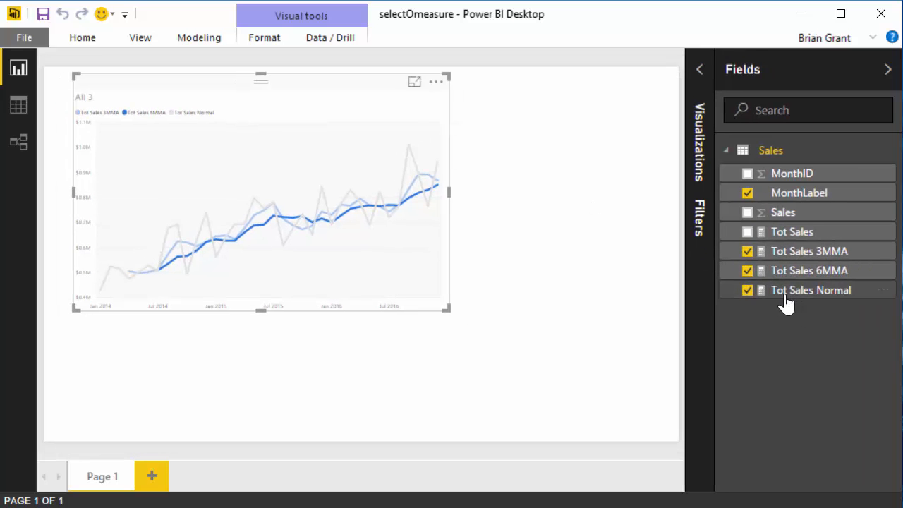
Step: Inspect the DAX formulas of Tot Sales, Tot Sales Normal and Tot Sales 6MMA
left_click(792, 231)
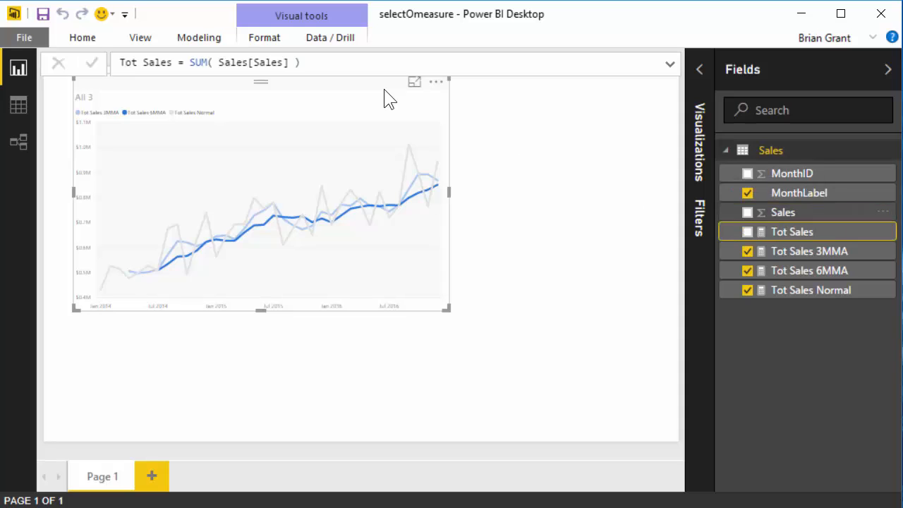
mouse_move(810, 251)
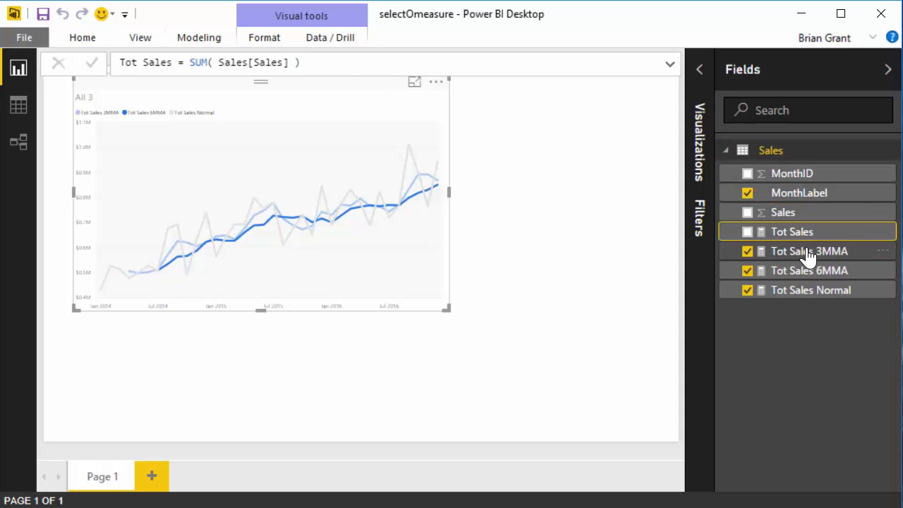
mouse_move(801, 293)
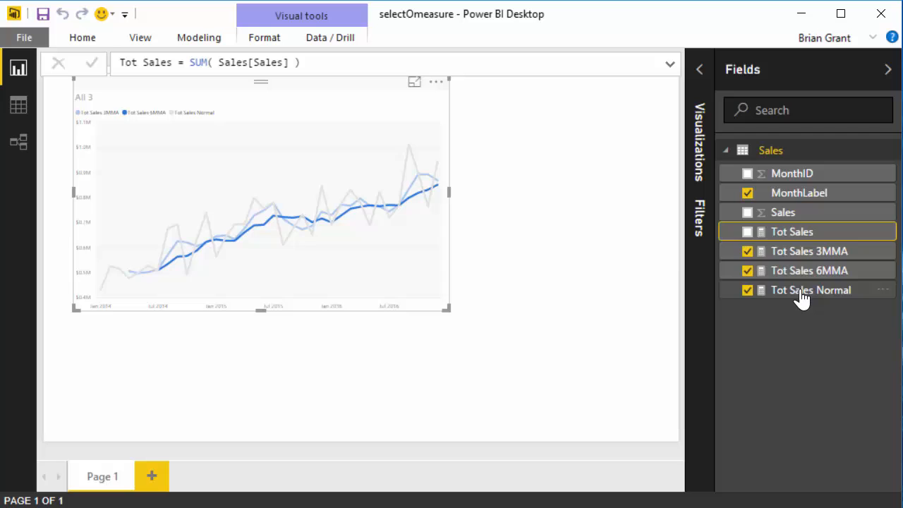
left_click(811, 289)
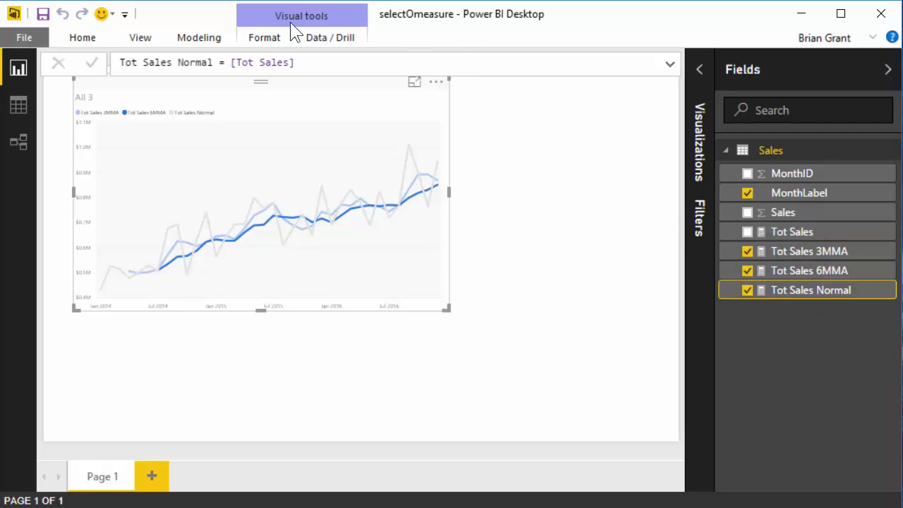
mouse_move(302, 97)
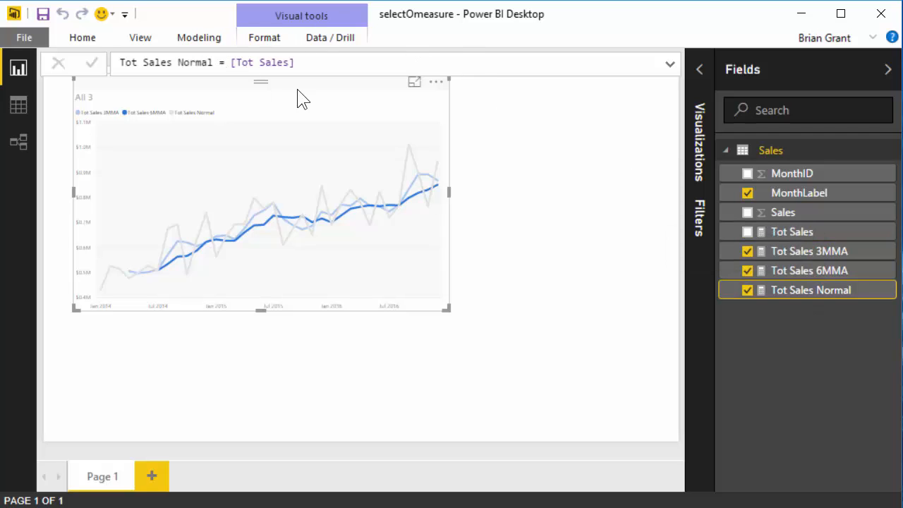
mouse_move(332, 127)
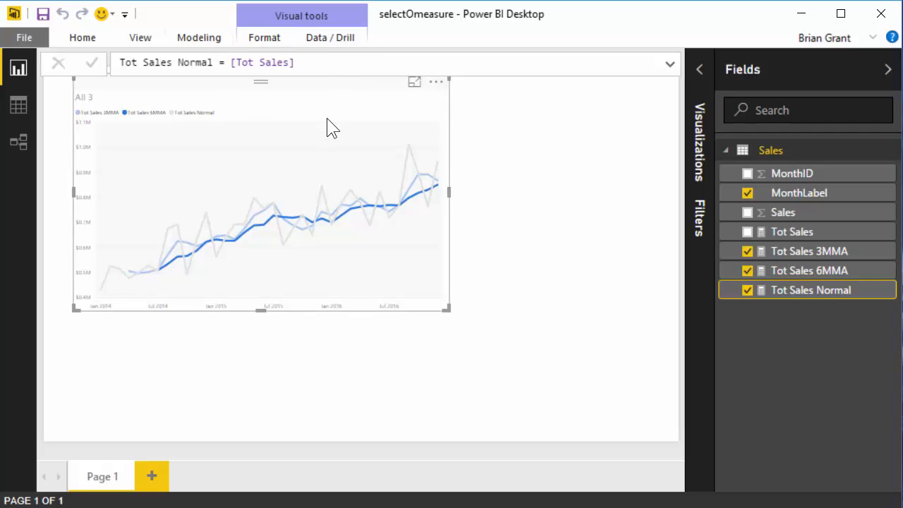
mouse_move(829, 335)
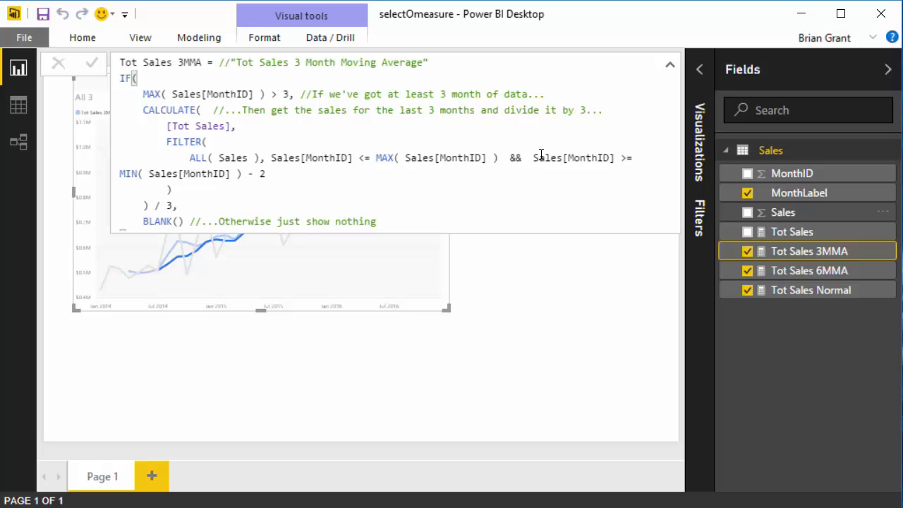
scroll("up", 3)
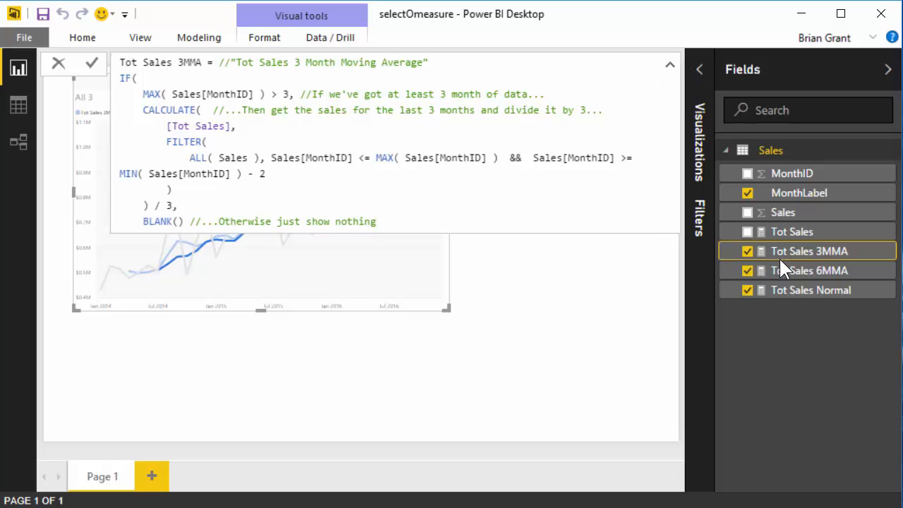
left_click(809, 270)
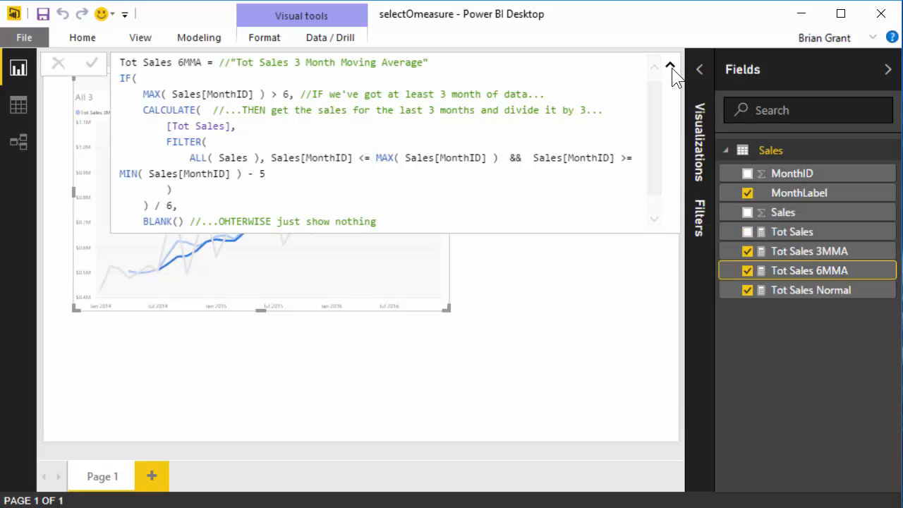
left_click(670, 65)
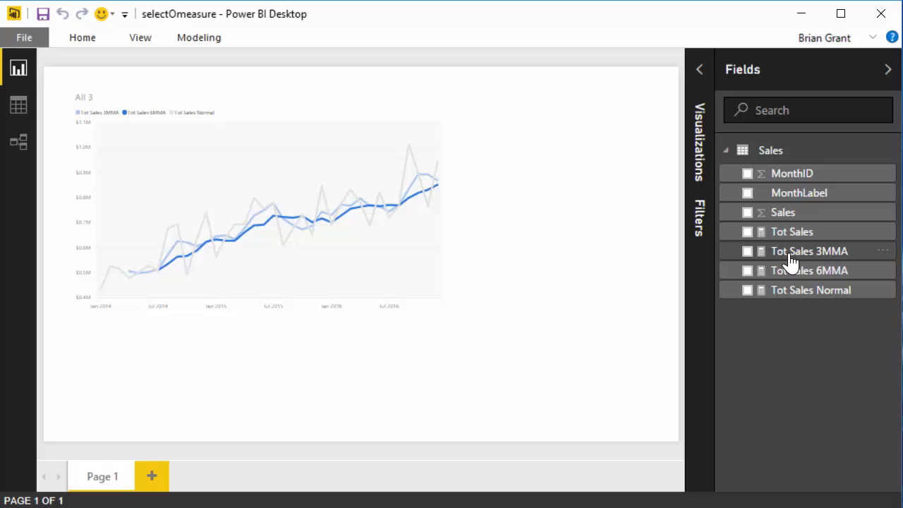
mouse_move(605, 227)
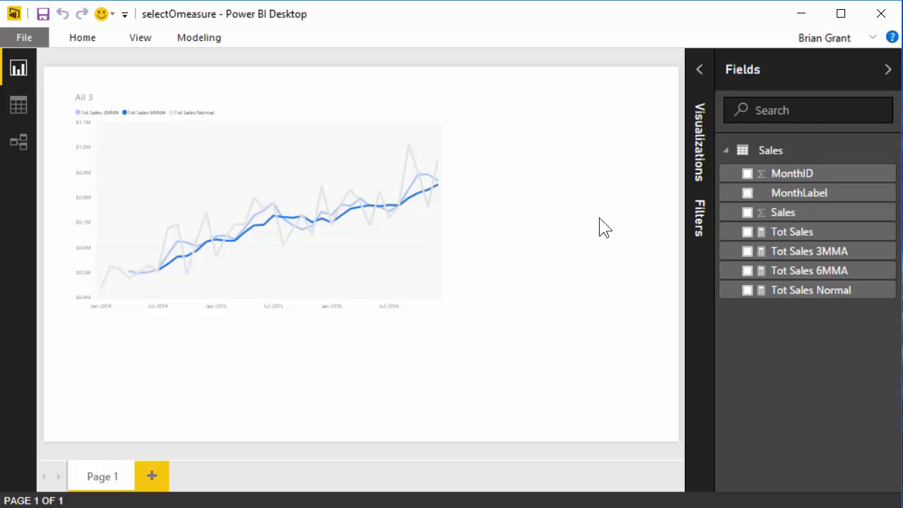
mouse_move(809, 251)
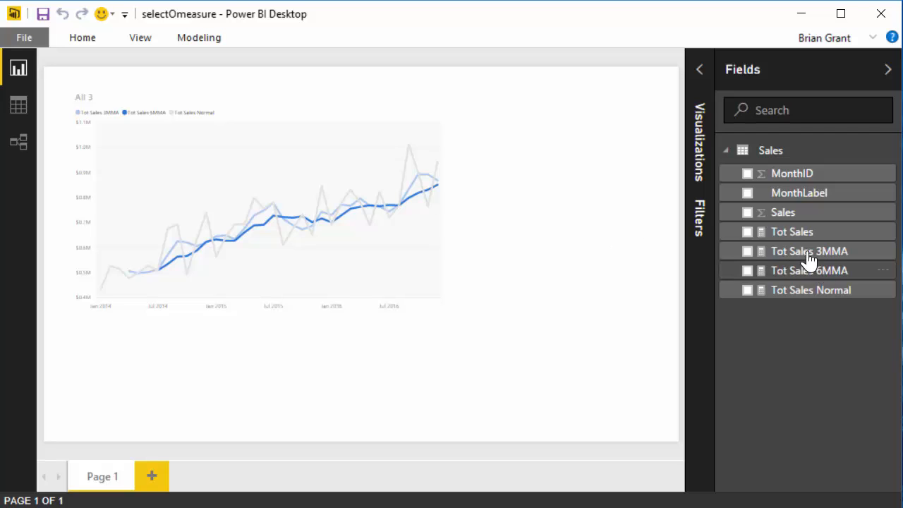
mouse_move(600, 254)
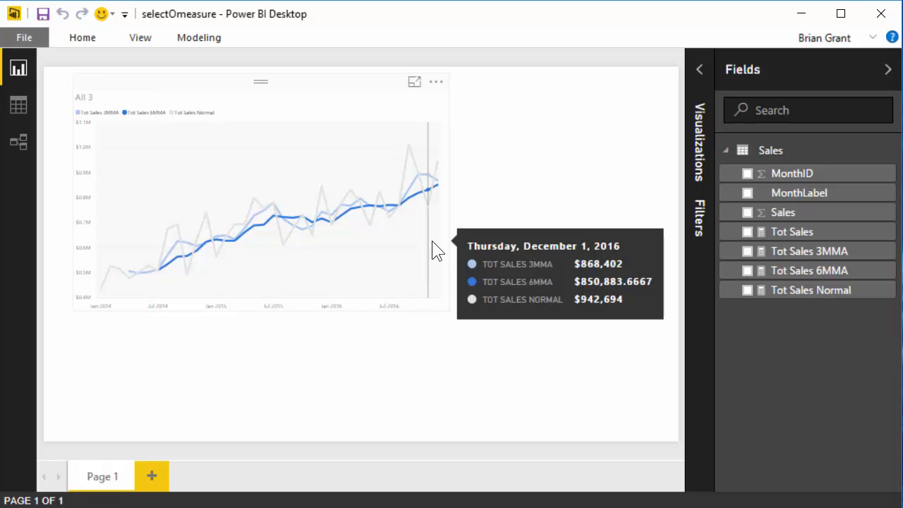
mouse_move(83, 37)
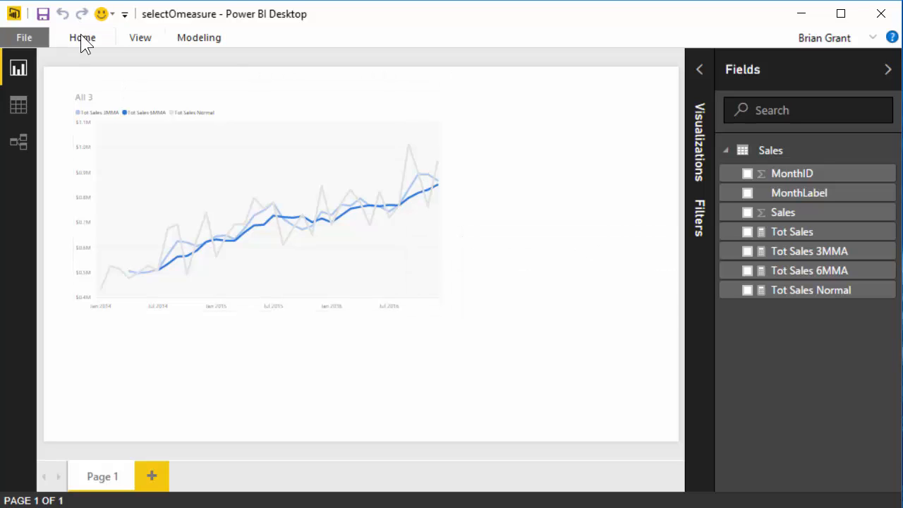
Step: In Enter Data, rename Column1 to Measure and enter rows Normal, 3MMA and 6MMA
left_click(82, 38)
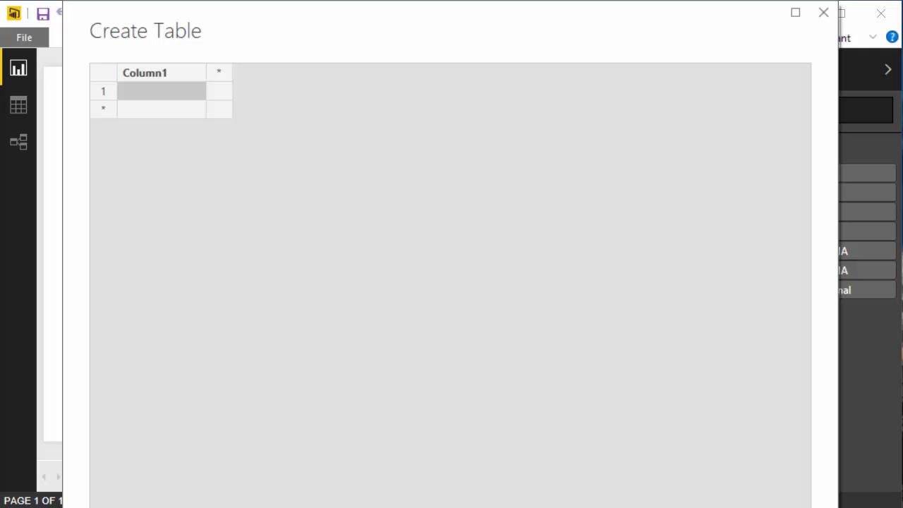
mouse_move(669, 493)
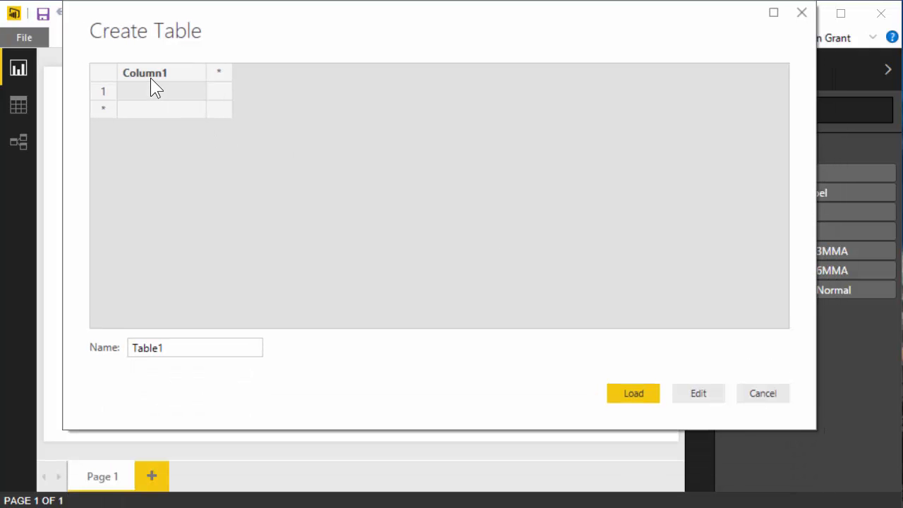
double_click(143, 72)
type("Measue")
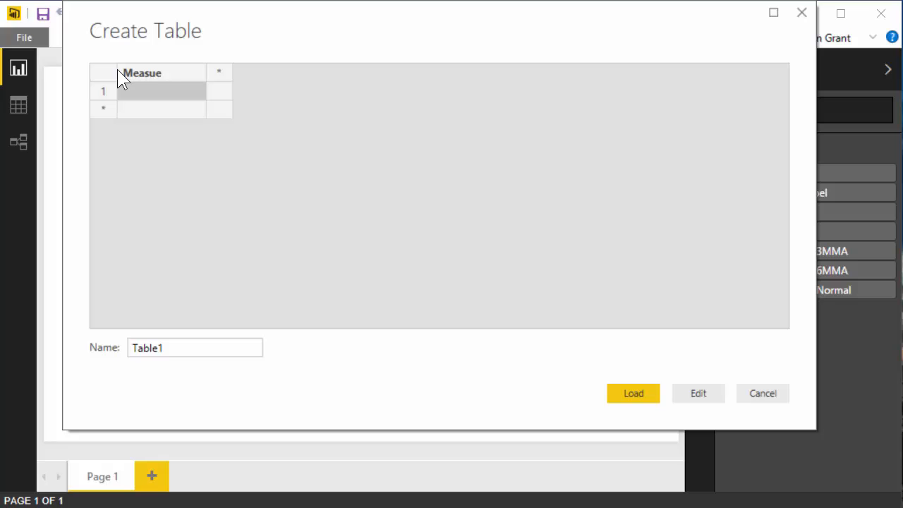
double_click(141, 72)
type("r")
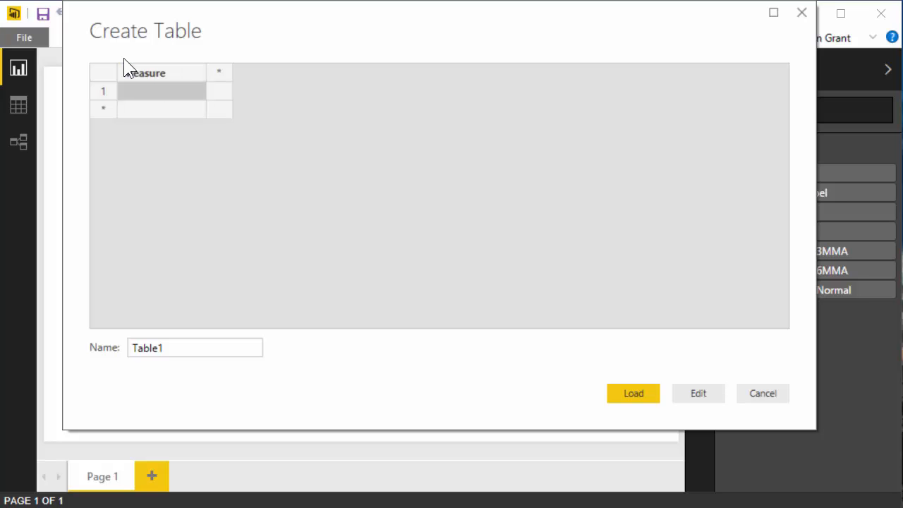
type("Normal")
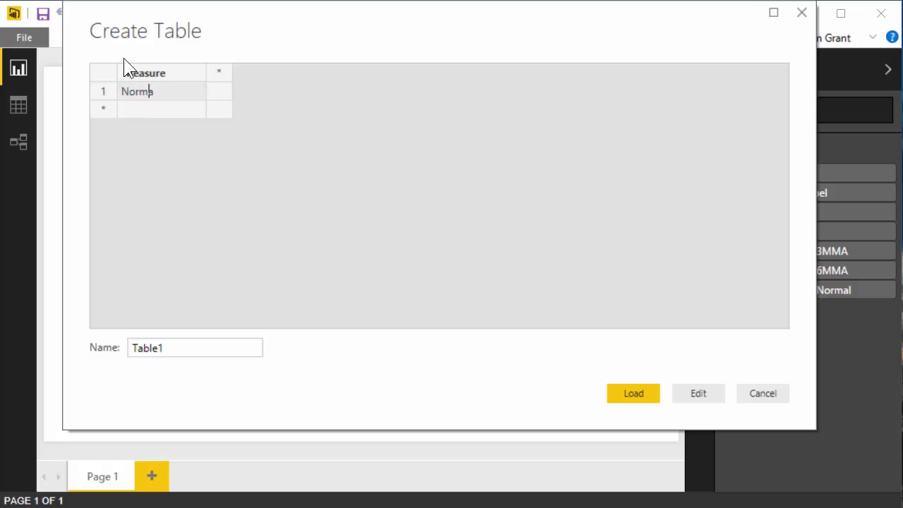
type("3")
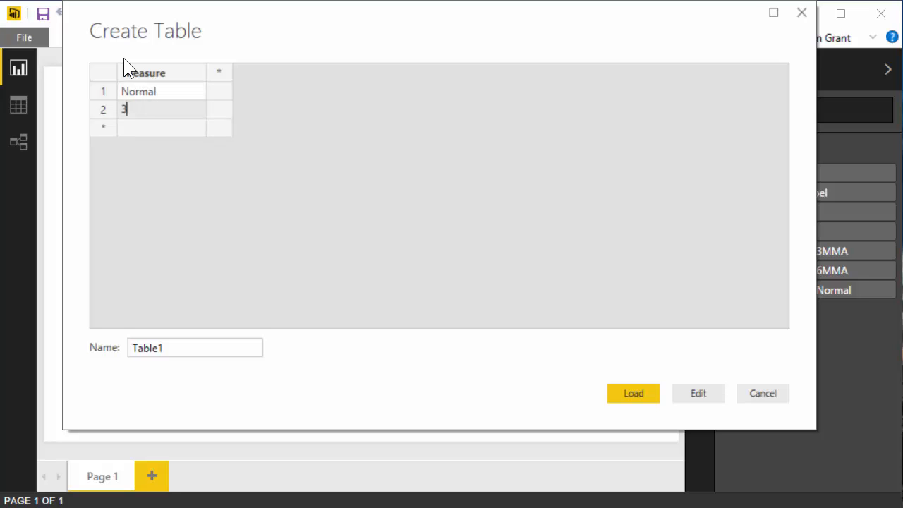
type("MMA")
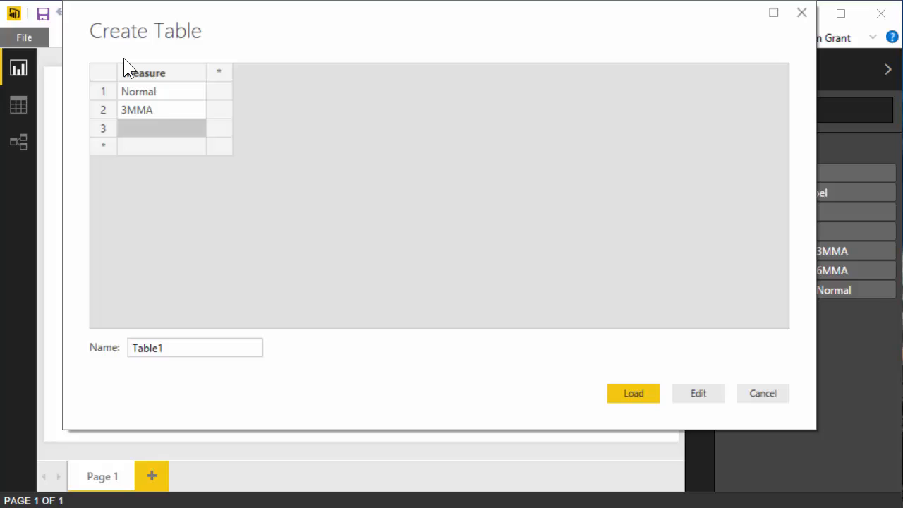
type("6MMA")
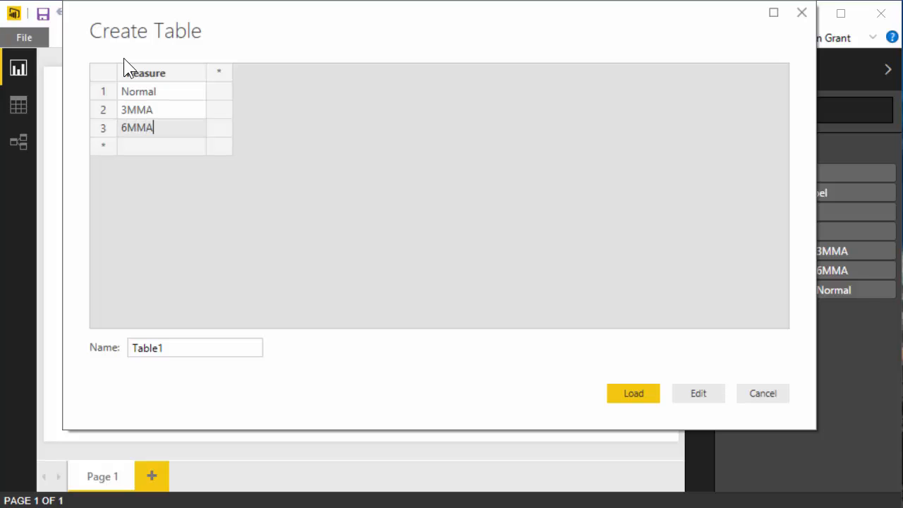
Step: Name the new table xAvgType and load it into the model
triple_click(194, 347)
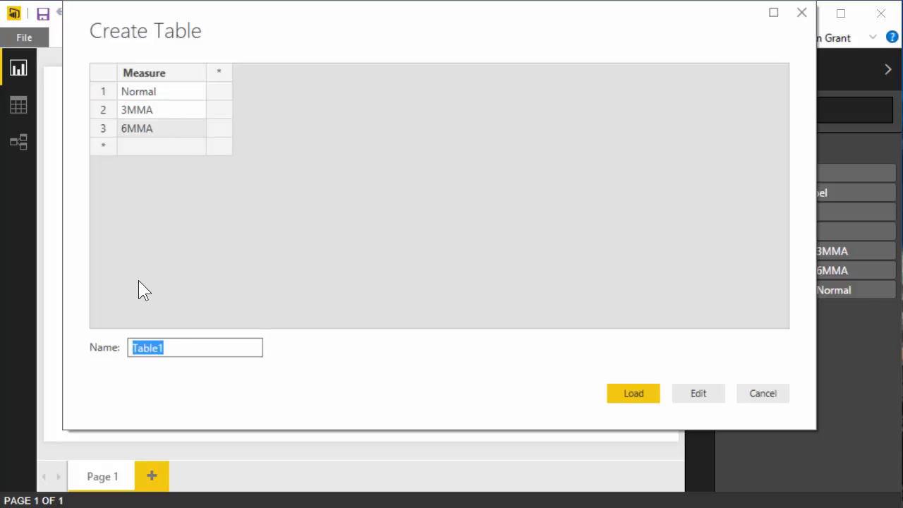
type("x")
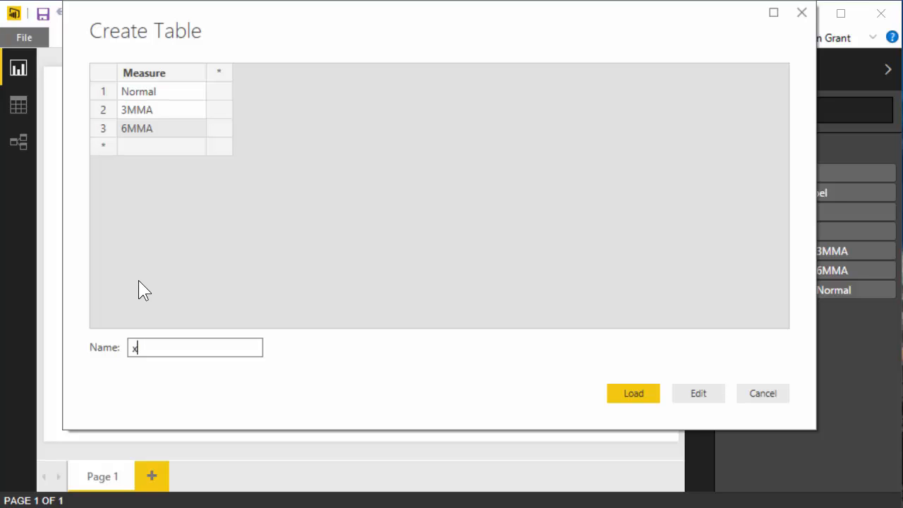
type("AvgType")
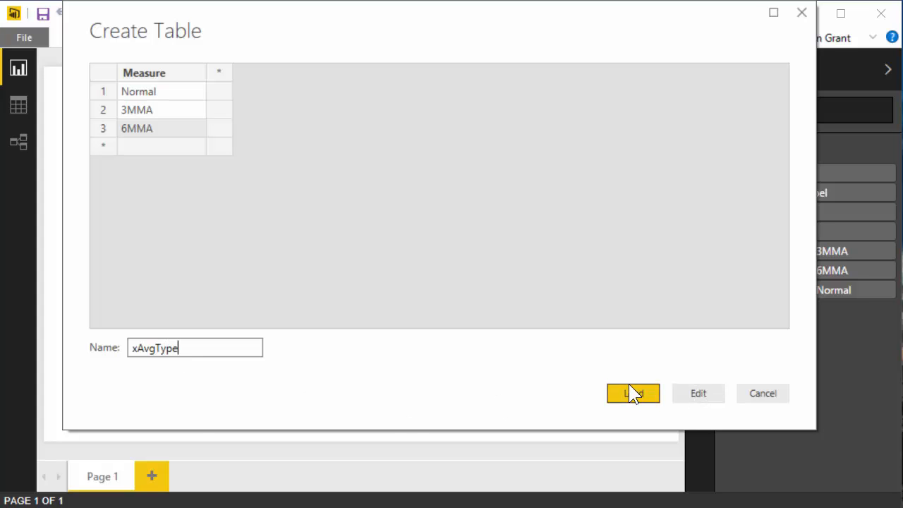
left_click(633, 393)
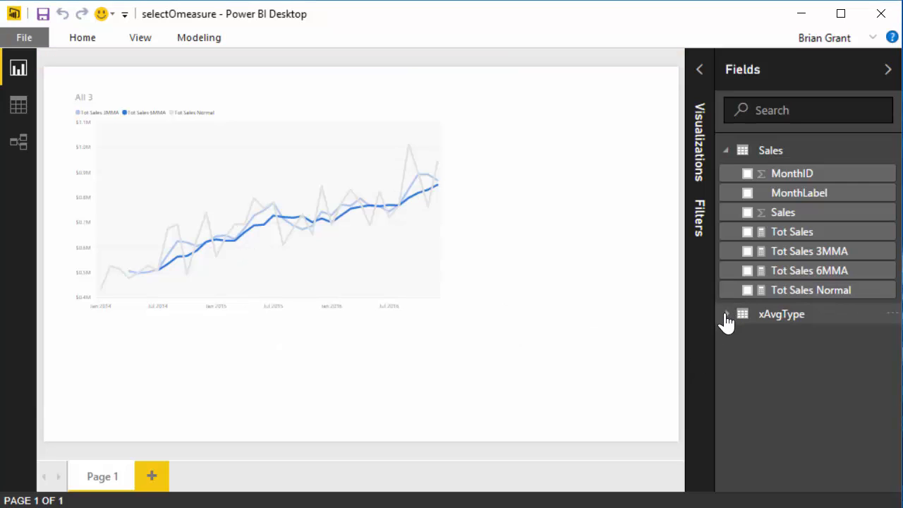
Step: Expand xAvgType in the Fields list to show its Measure field
left_click(726, 314)
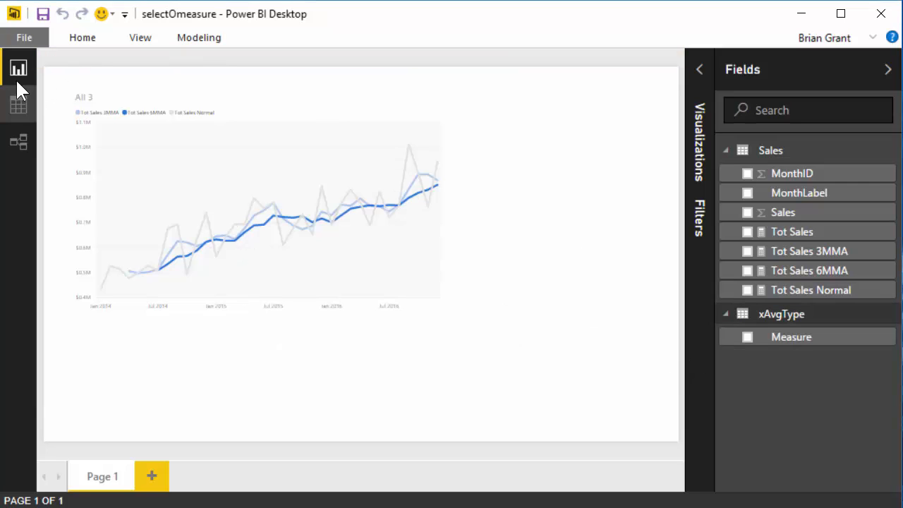
left_click(18, 104)
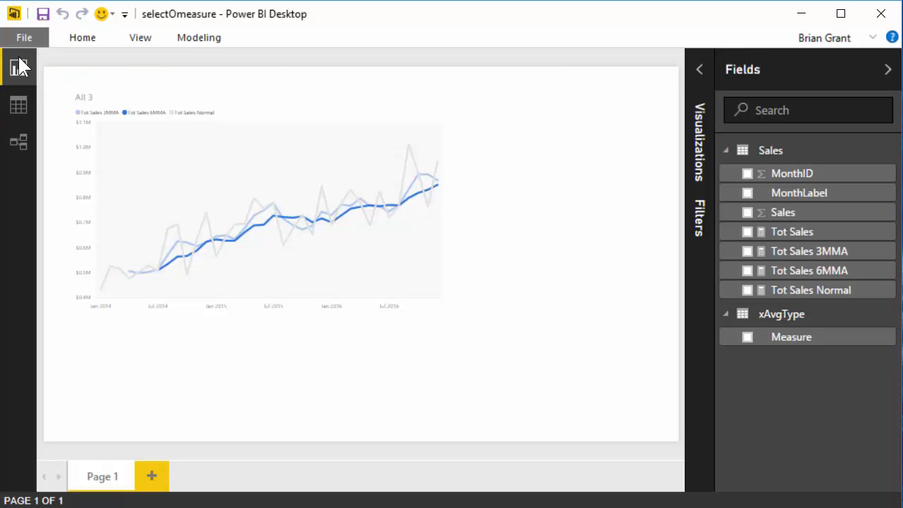
mouse_move(504, 157)
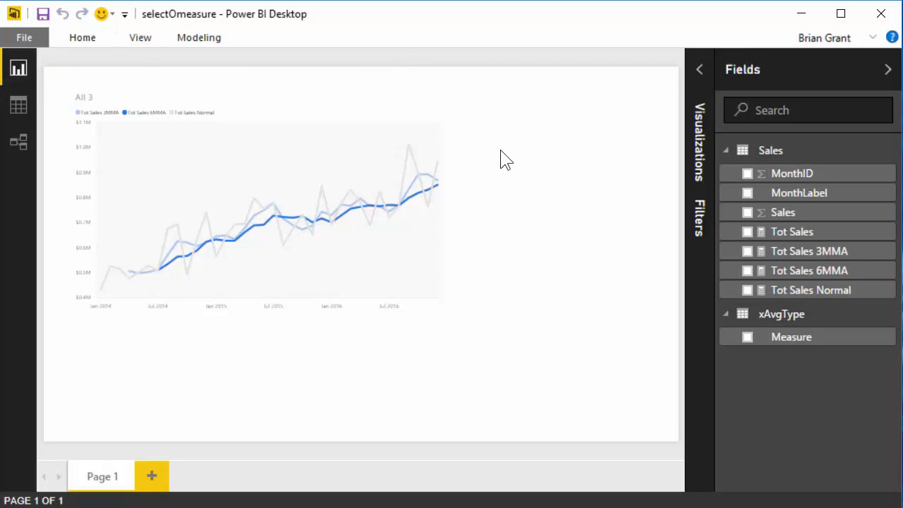
mouse_move(800, 271)
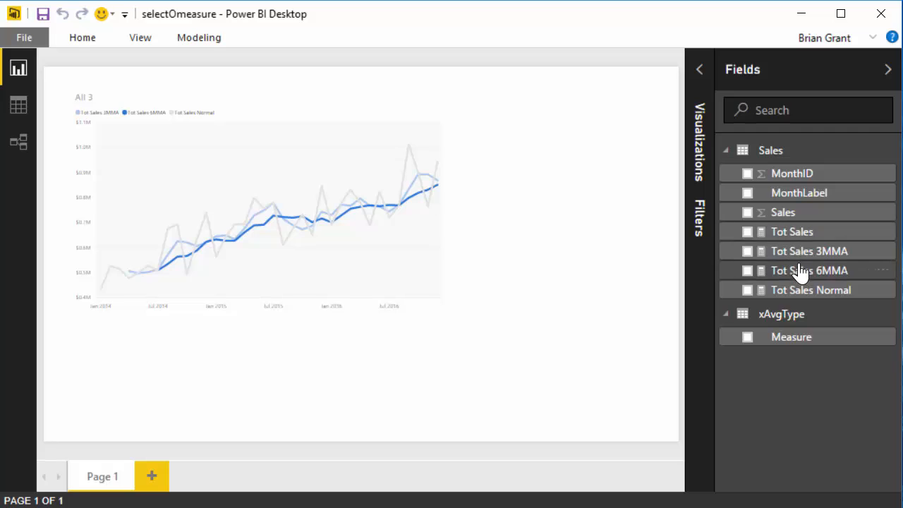
mouse_move(785, 262)
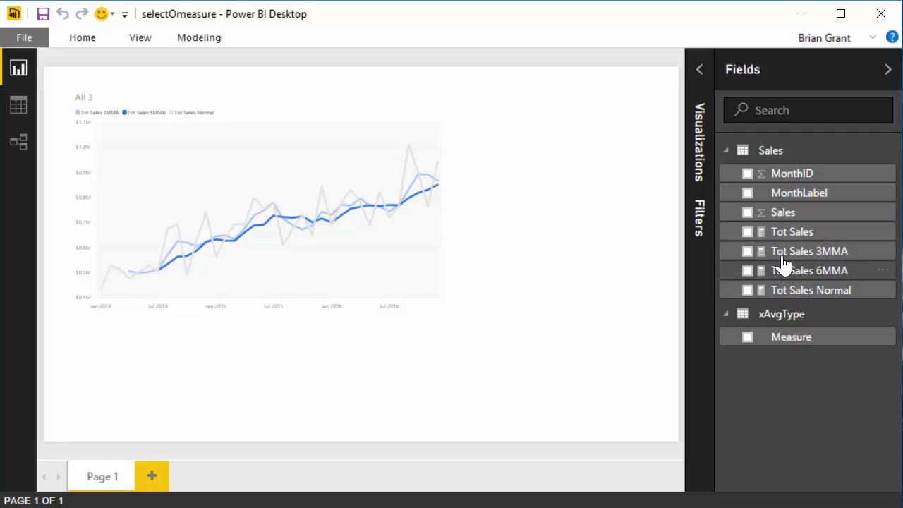
mouse_move(755, 337)
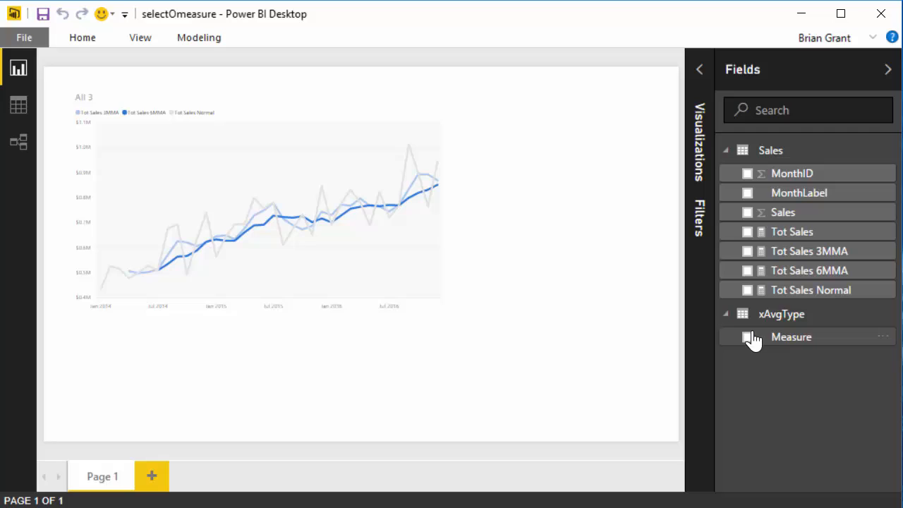
mouse_move(809, 271)
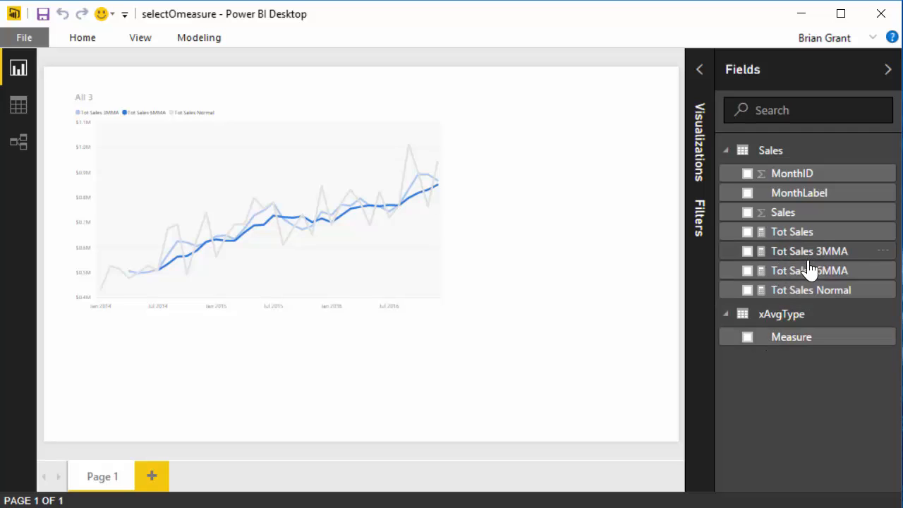
mouse_move(649, 237)
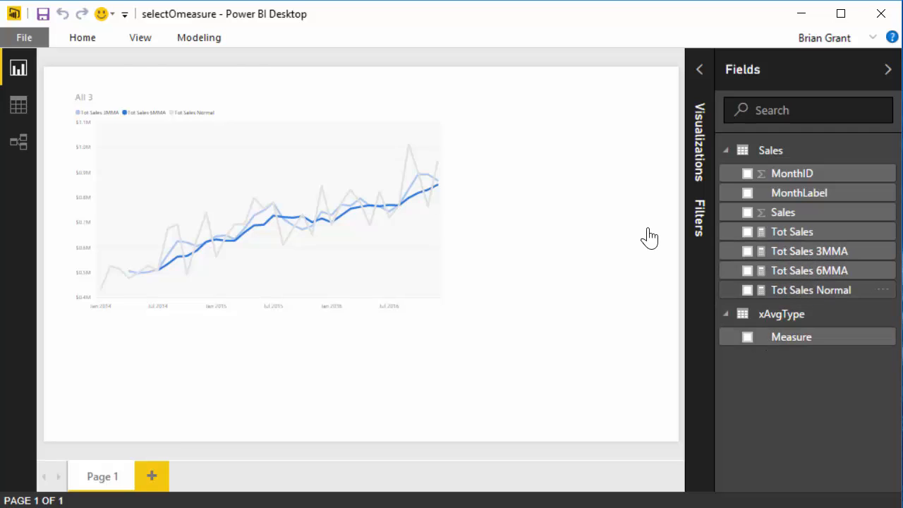
Step: Rewrite Tot Sales Normal as IF(CONTAINS(xAvgType, xAvgType[Measure], "Normal"), [Tot Sales], Blank())
left_click(811, 290)
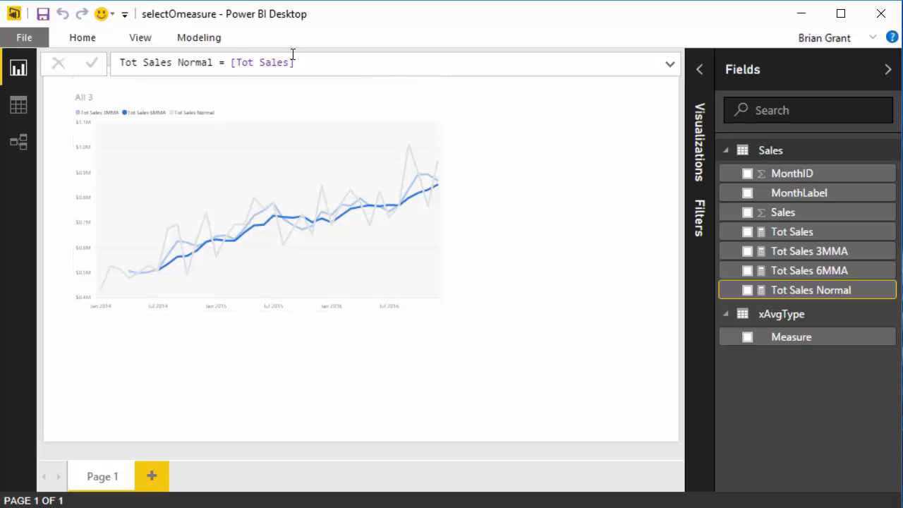
left_click(261, 62)
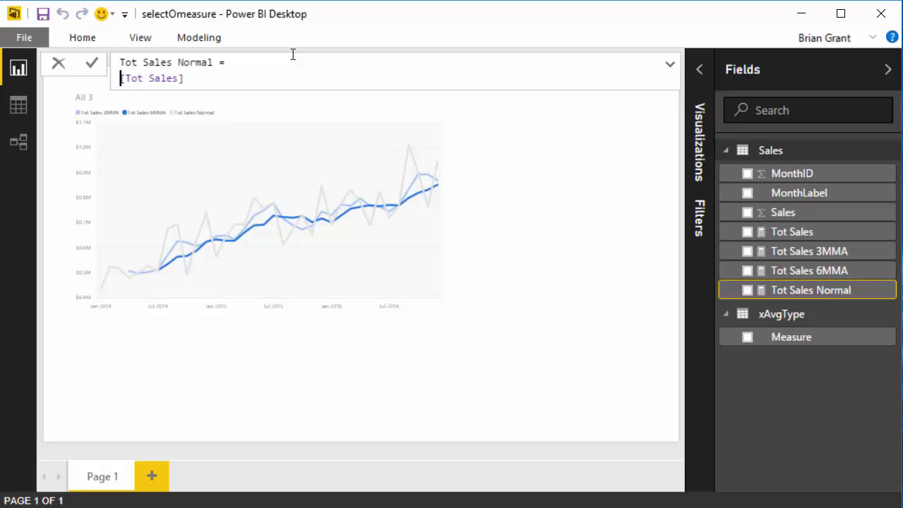
type("IF(")
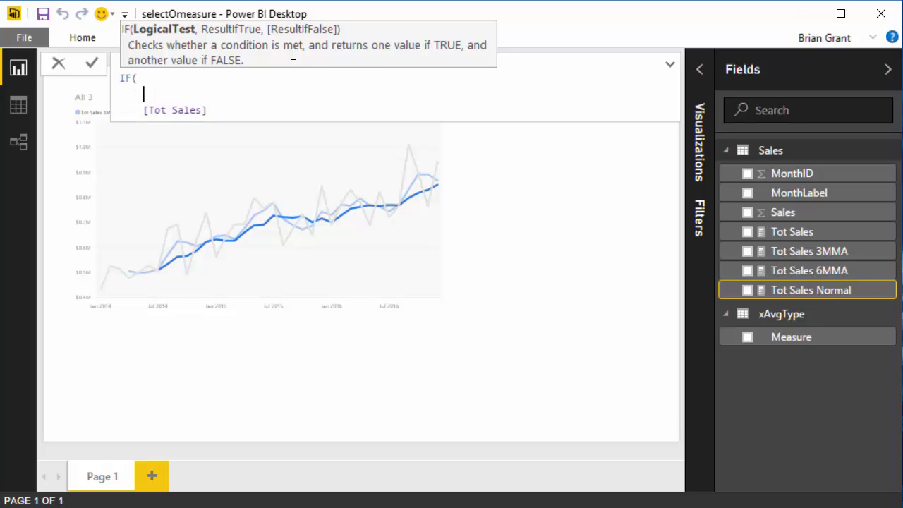
type("CONTAINS(")
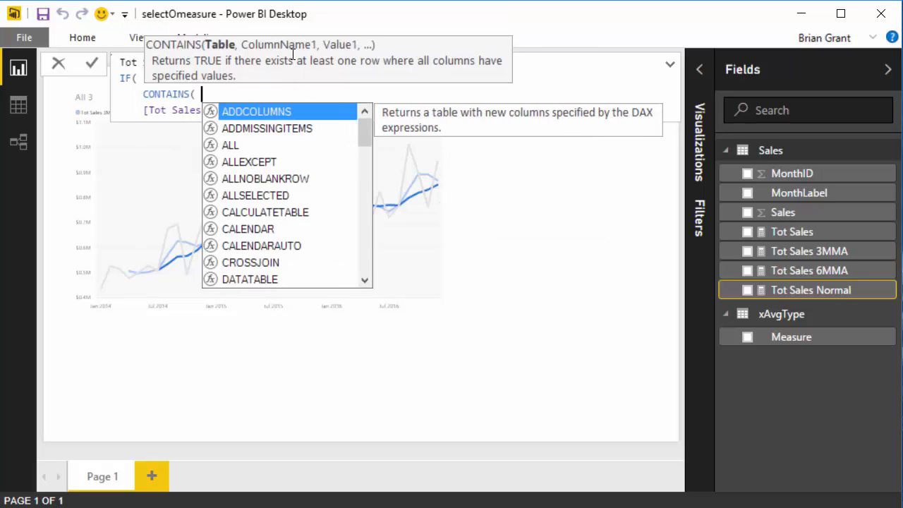
type("xAvgType")
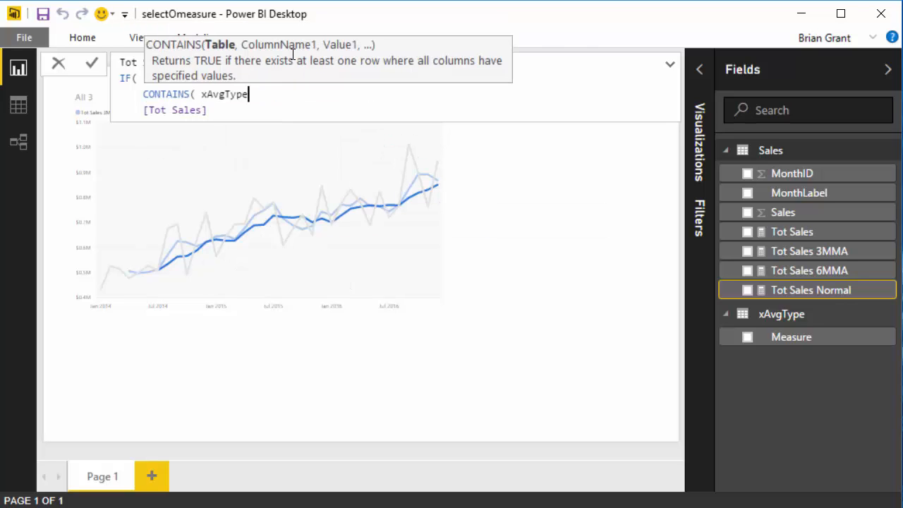
type(", xAvgType[Measure], \"")
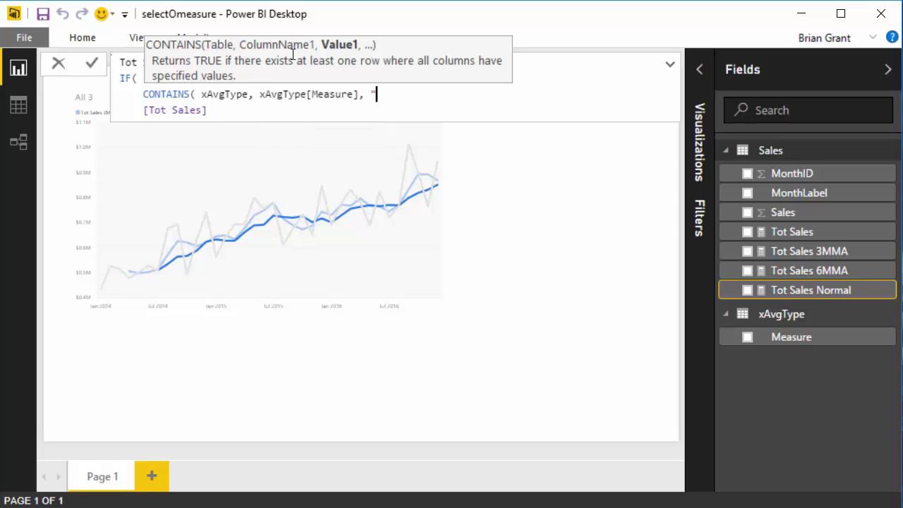
type("Normal\"")
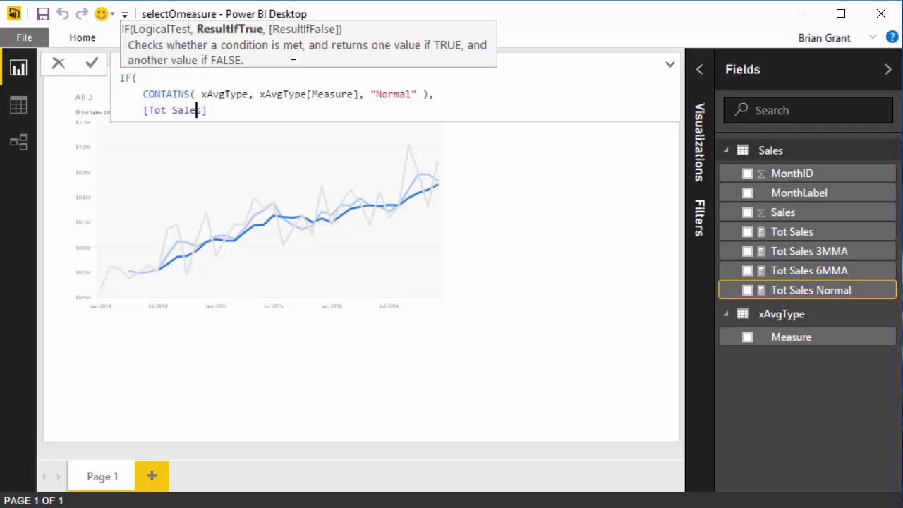
type(",")
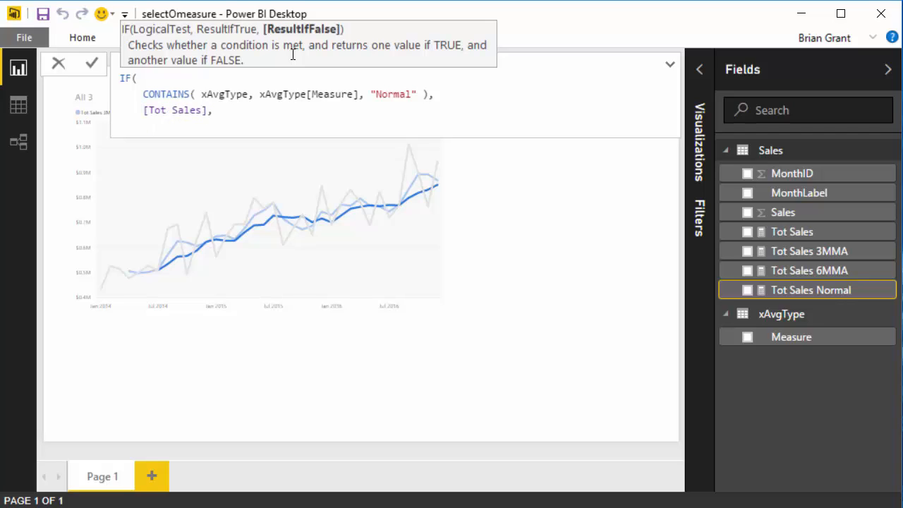
left_click(293, 55)
type(")")
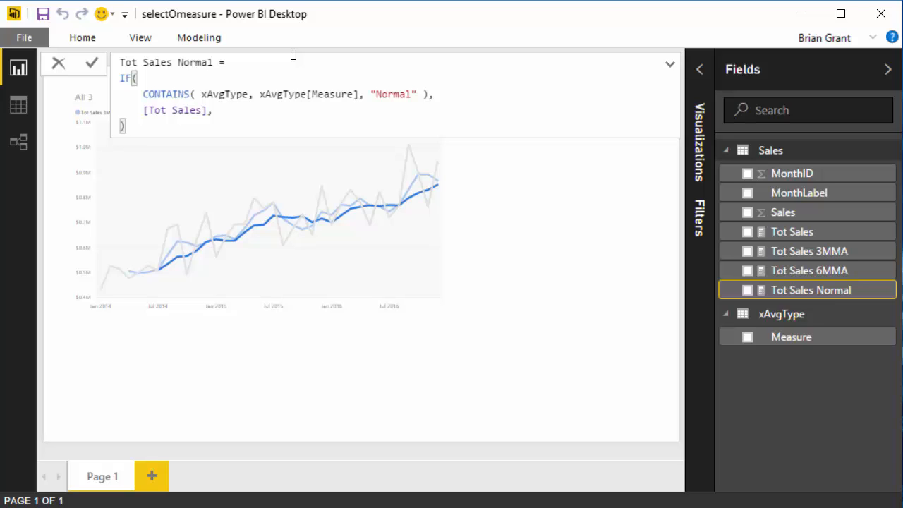
type("Blank(")
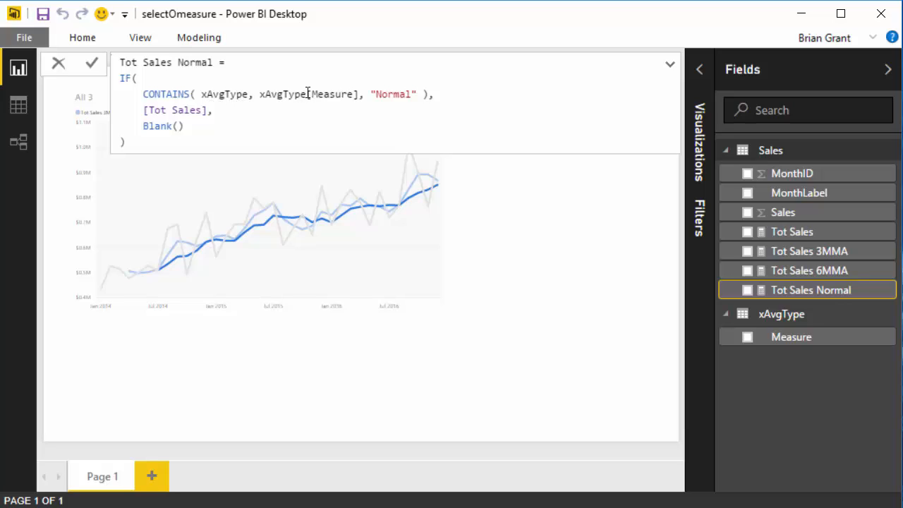
mouse_move(407, 94)
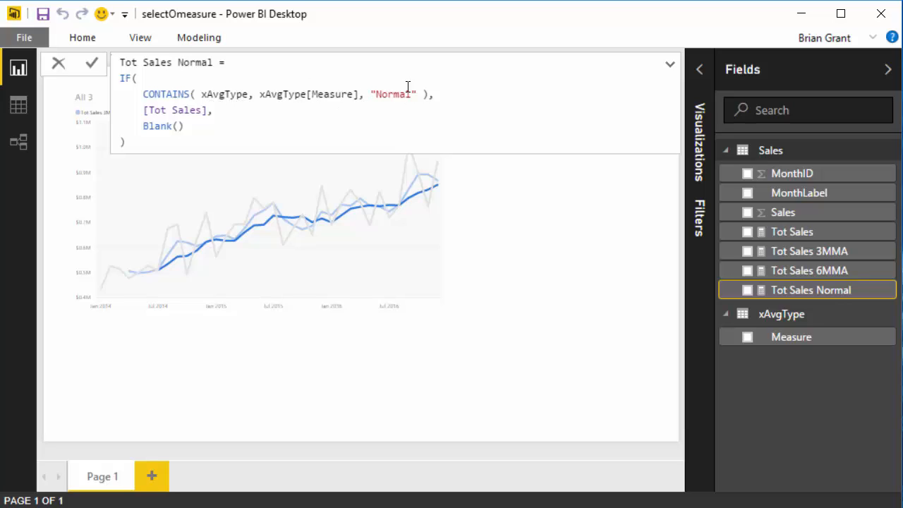
mouse_move(226, 94)
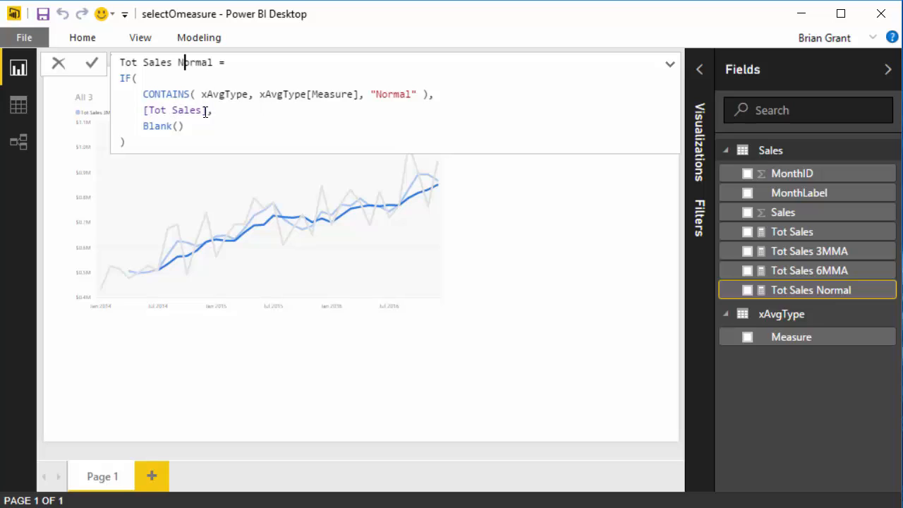
mouse_move(373, 106)
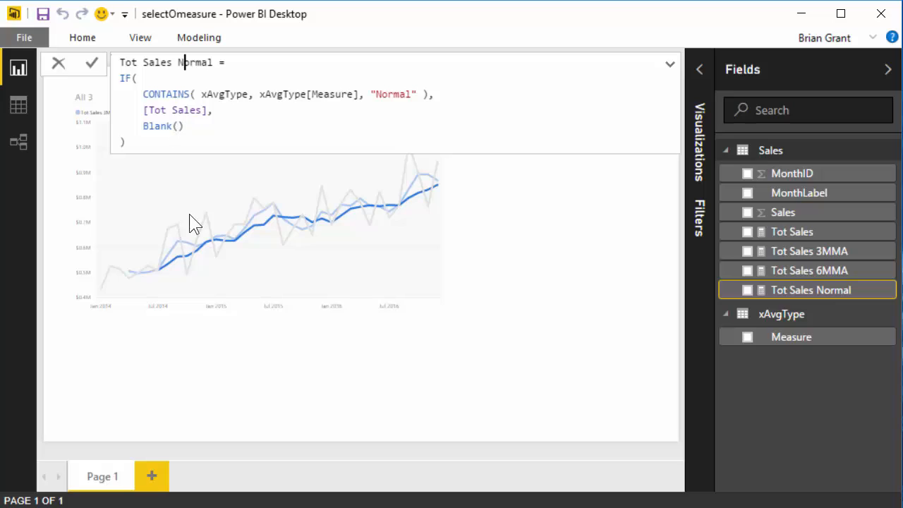
mouse_move(182, 151)
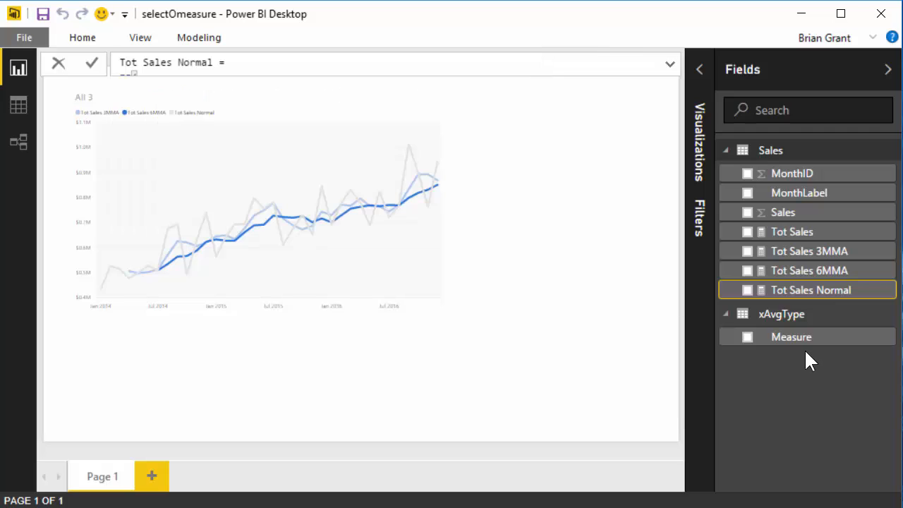
mouse_move(791, 336)
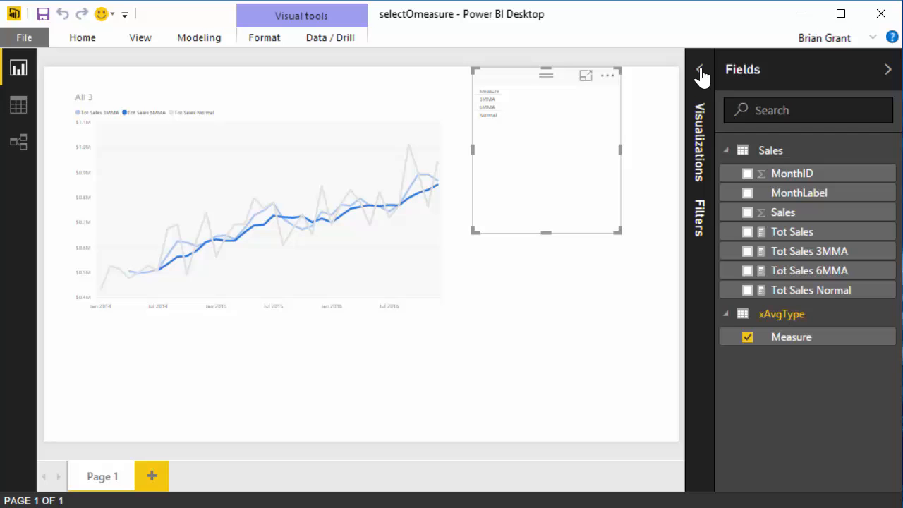
Step: Turn the xAvgType Measure table into a slicer with larger item text
left_click(701, 74)
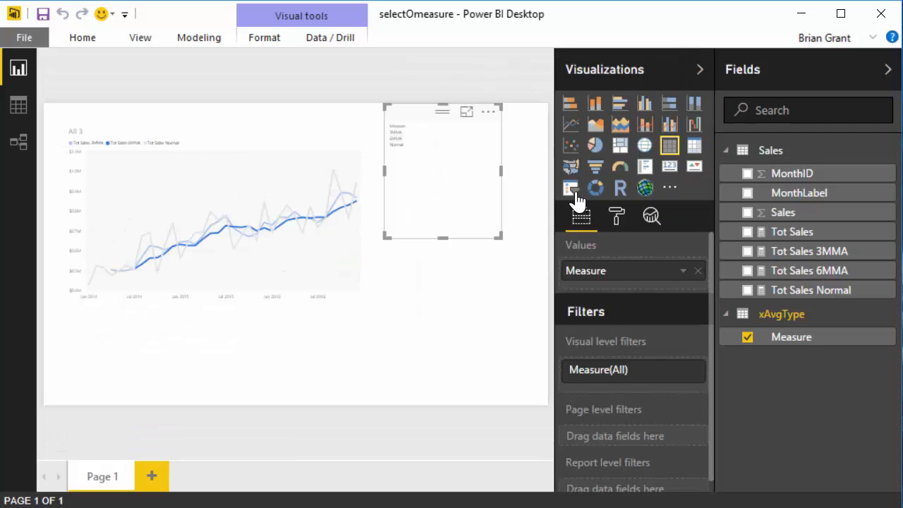
left_click(570, 188)
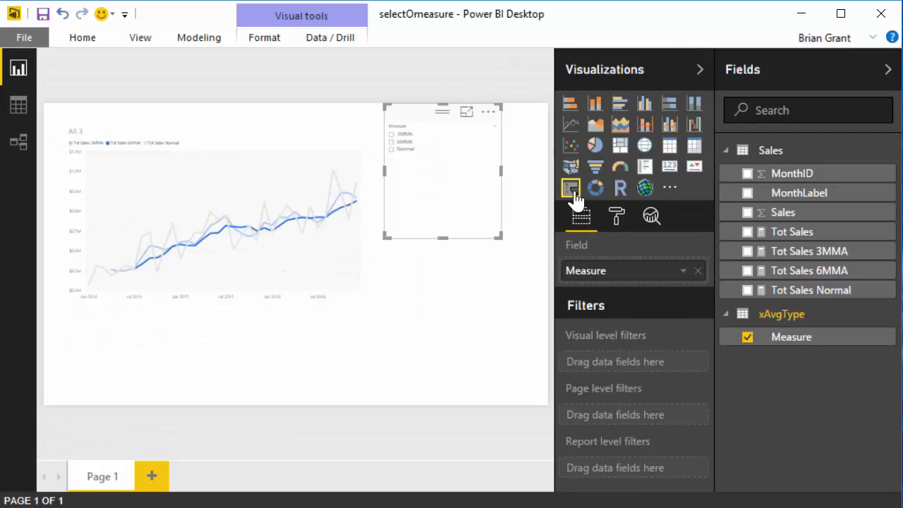
left_click(616, 216)
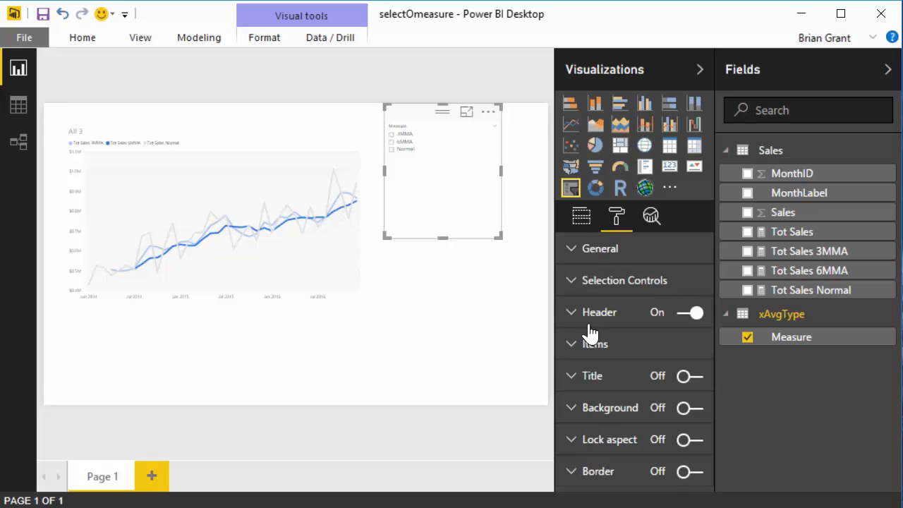
left_click(595, 344)
type("14")
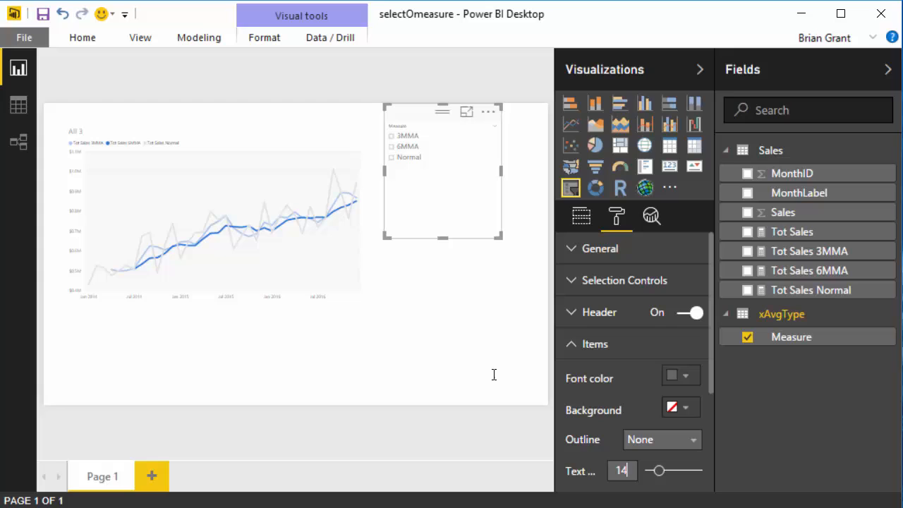
left_click_drag(656, 470, 663, 470)
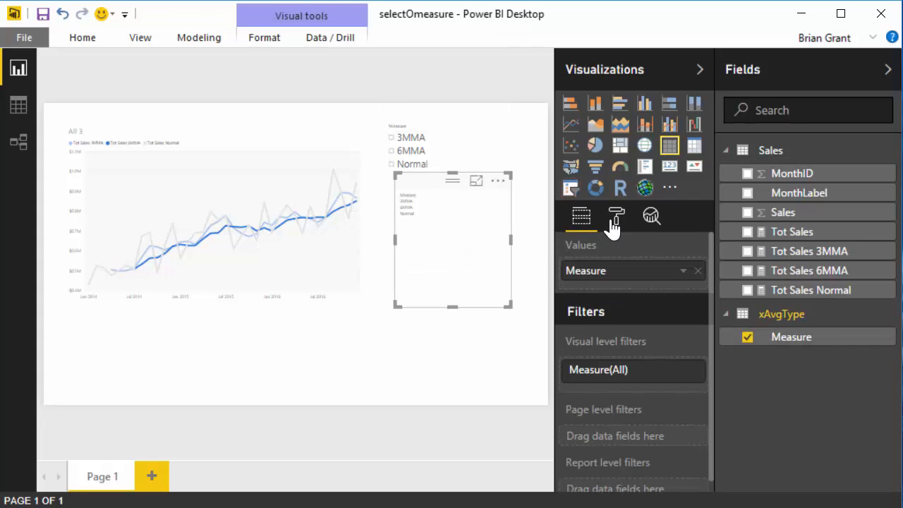
Step: Enlarge the Measure table text to 18, pick Normal in the slicer, and hide Visualizations
left_click(616, 216)
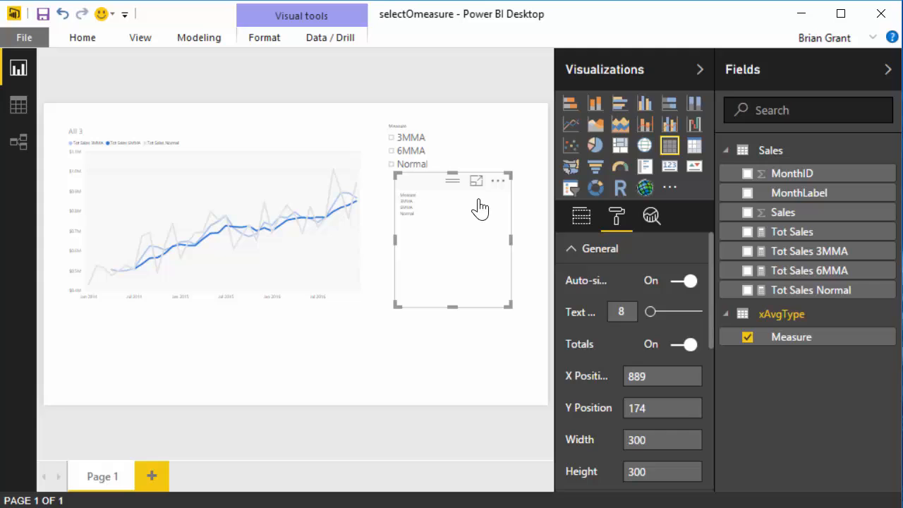
mouse_move(501, 245)
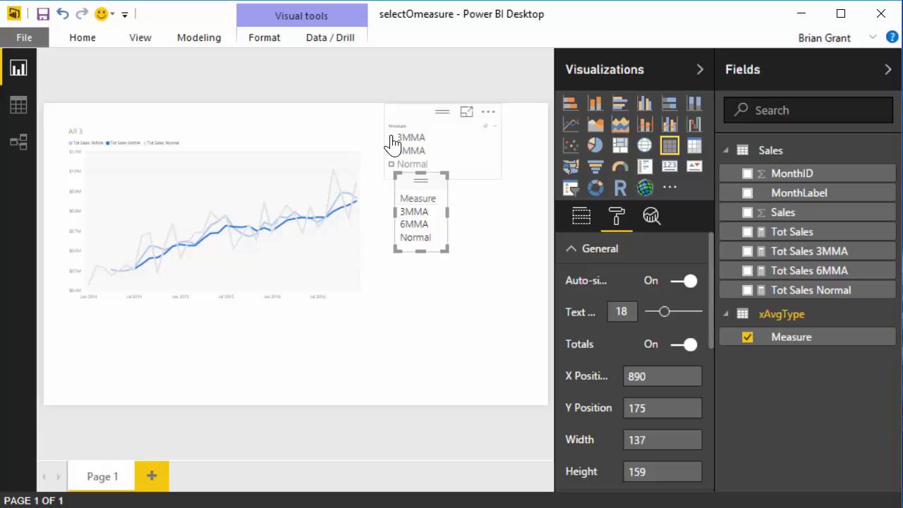
left_click(570, 187)
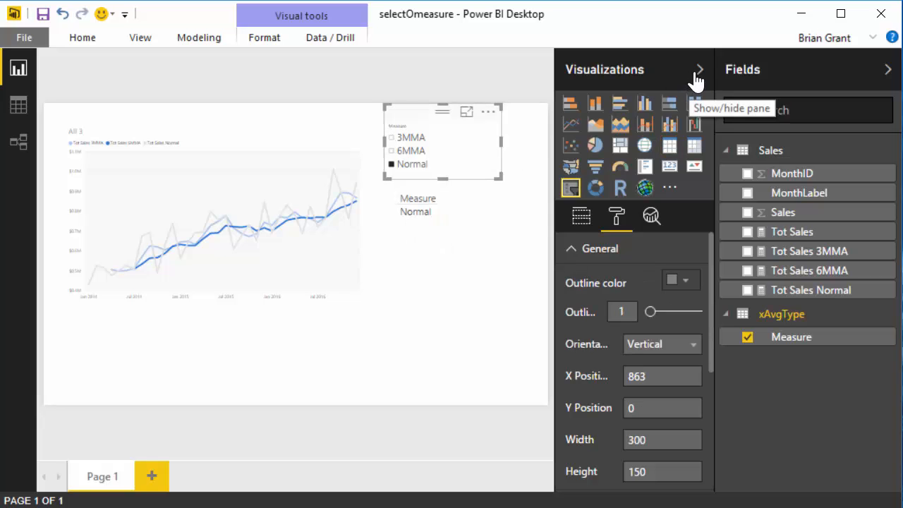
left_click(700, 70)
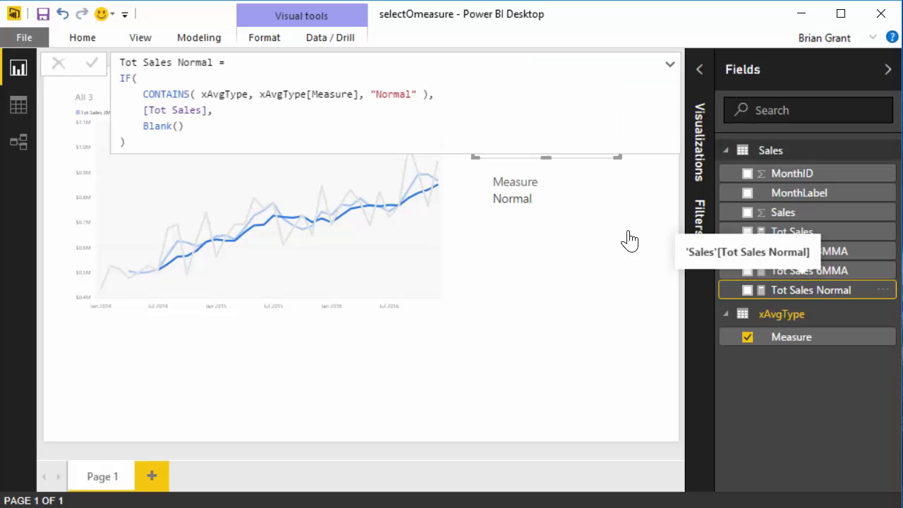
mouse_move(542, 58)
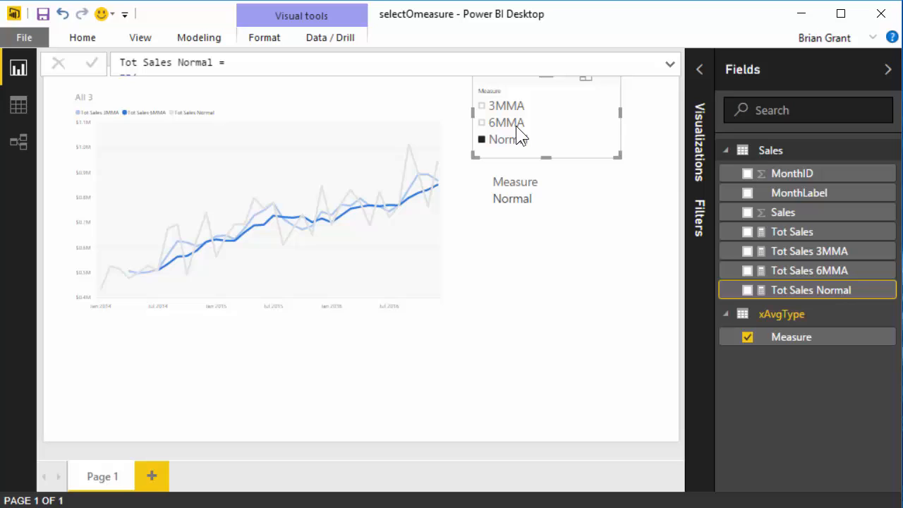
mouse_move(503, 144)
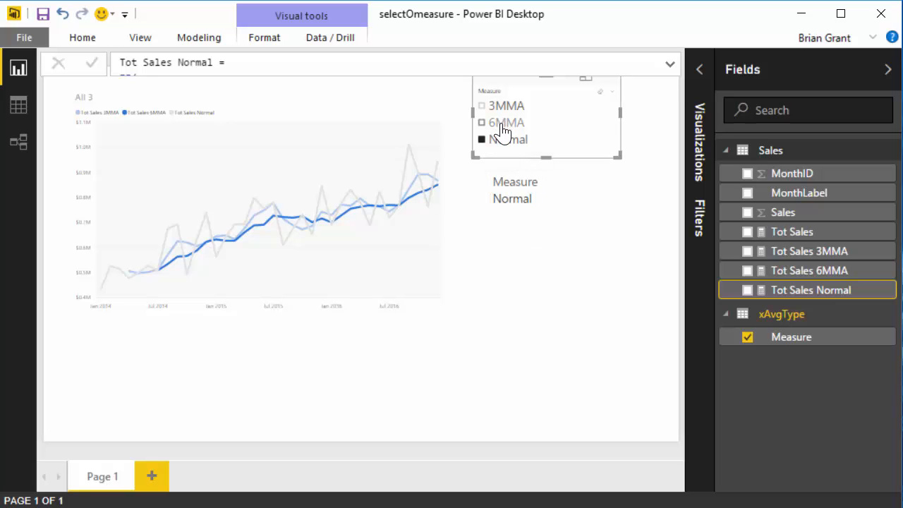
Step: Pick 6MMA in the xAvgType slicer, leaving only 3MMA and 6MMA lines
left_click(506, 122)
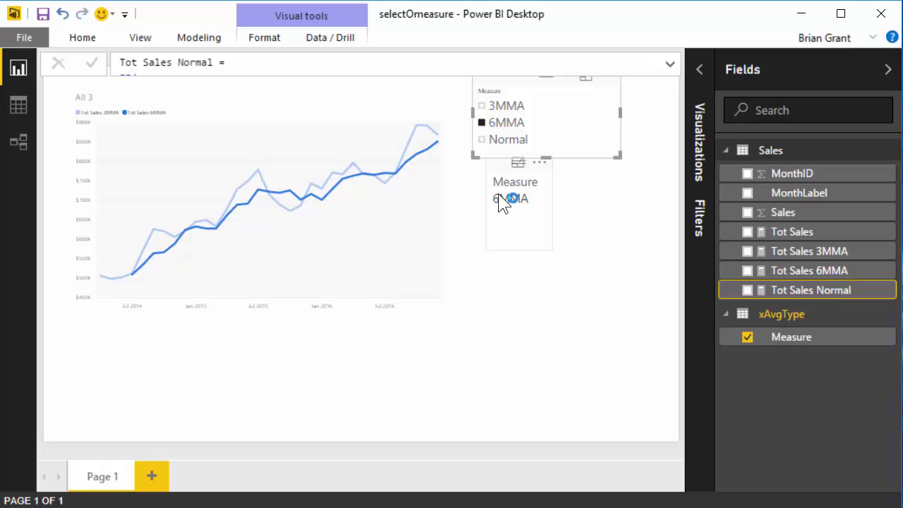
mouse_move(275, 254)
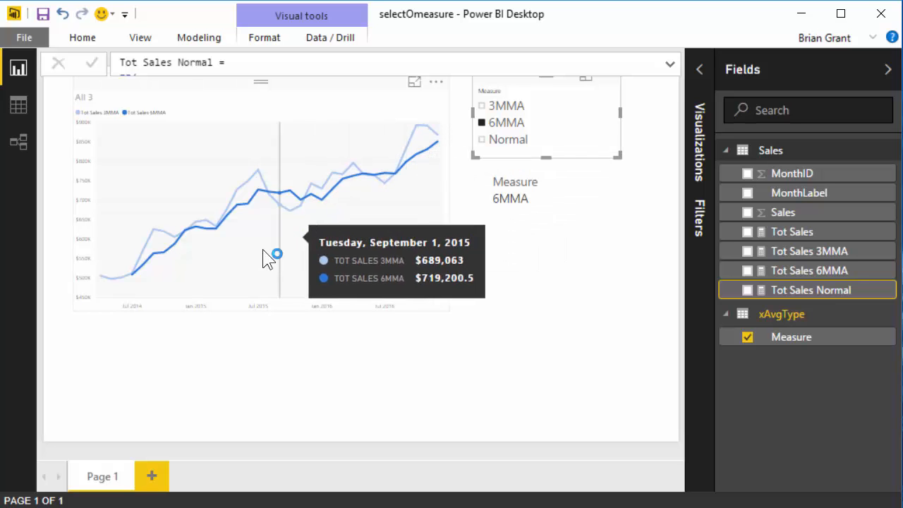
mouse_move(702, 151)
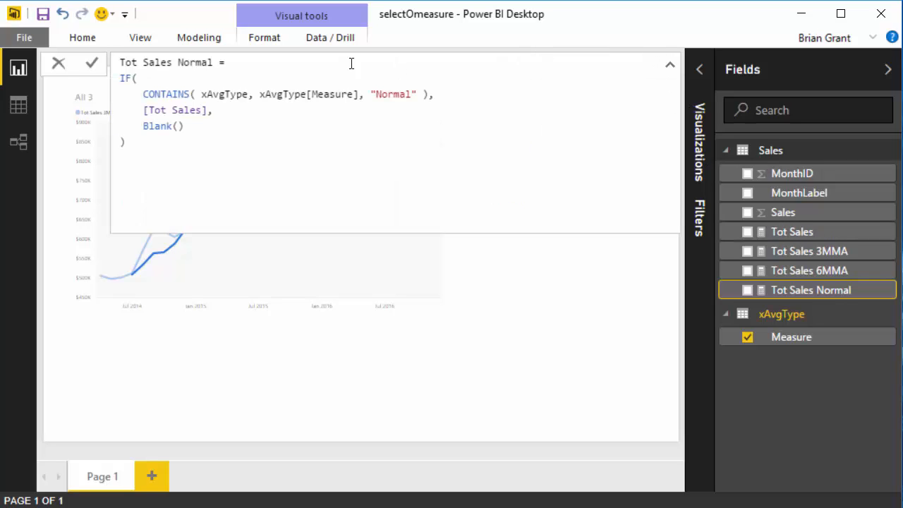
mouse_move(395, 94)
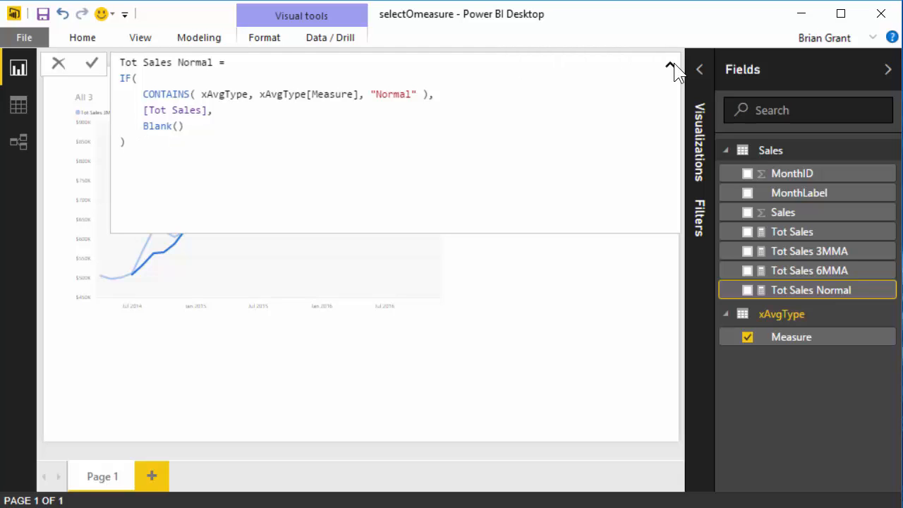
left_click(669, 64)
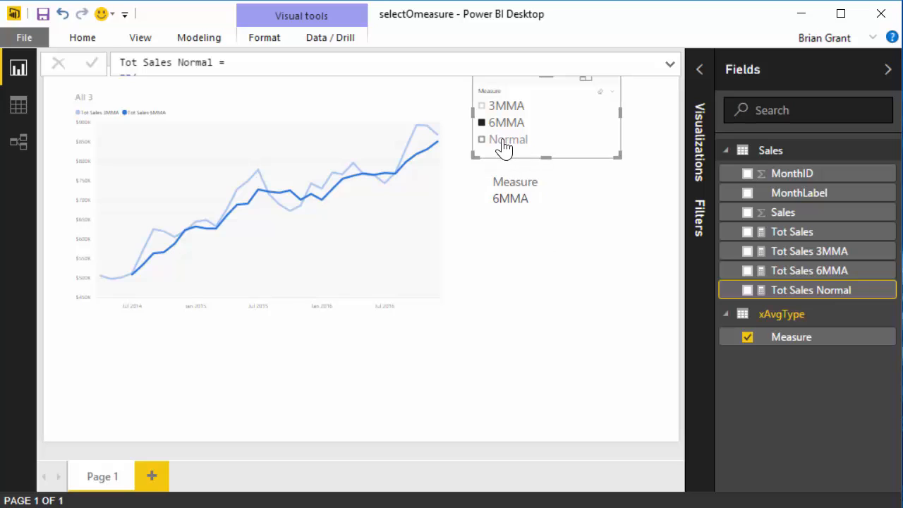
Step: Ctrl+click Normal to add it to the 6MMA slicer selection
left_click(482, 139)
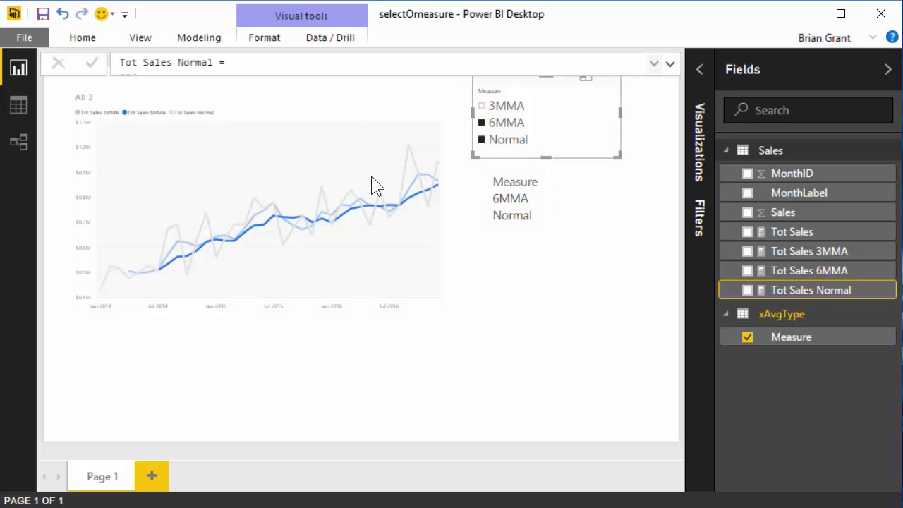
mouse_move(668, 64)
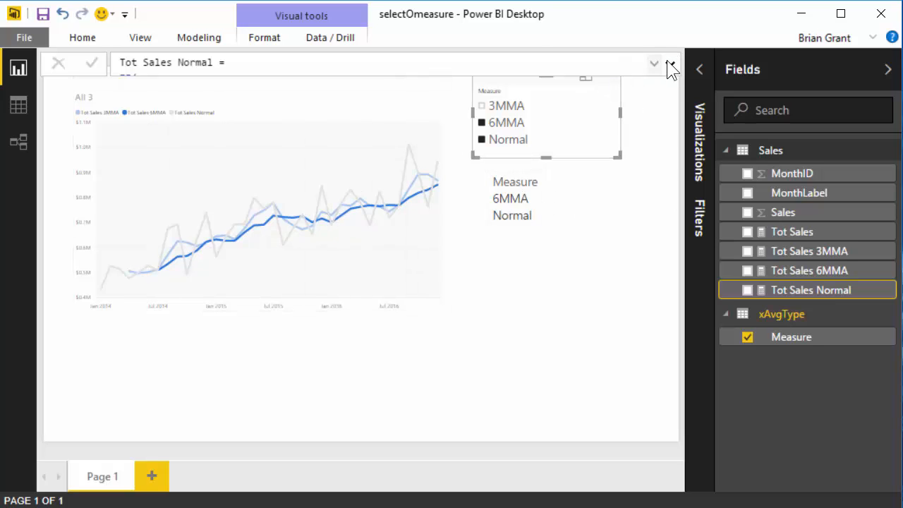
left_click(669, 63)
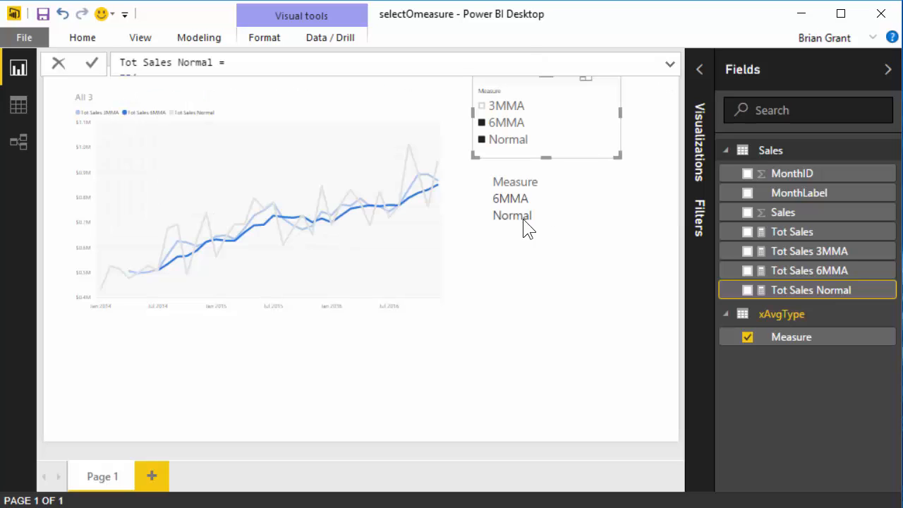
mouse_move(624, 145)
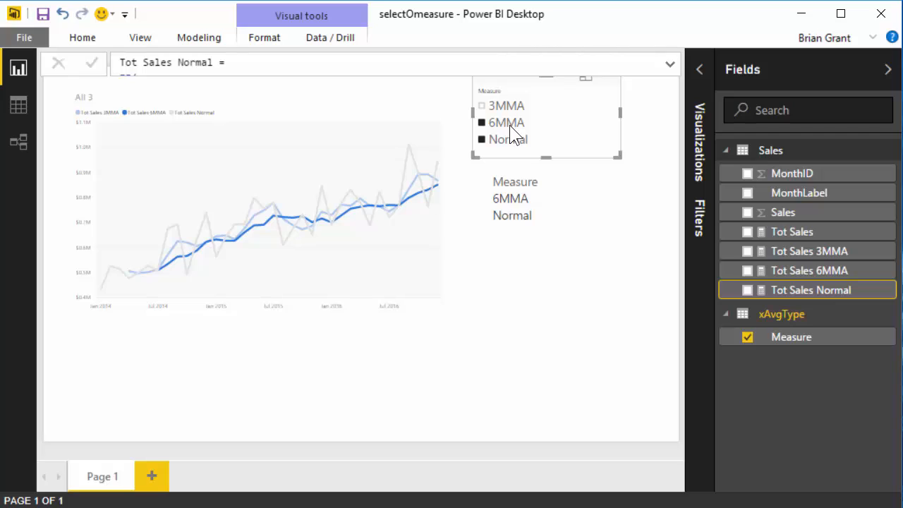
mouse_move(776, 290)
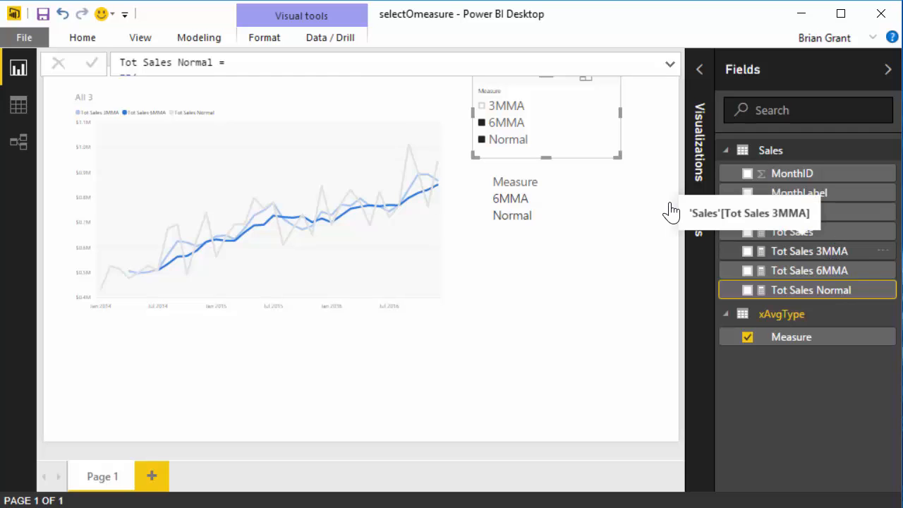
Step: Select the Tot Sales 3MMA measure to bring its formula into the formula bar
left_click(809, 251)
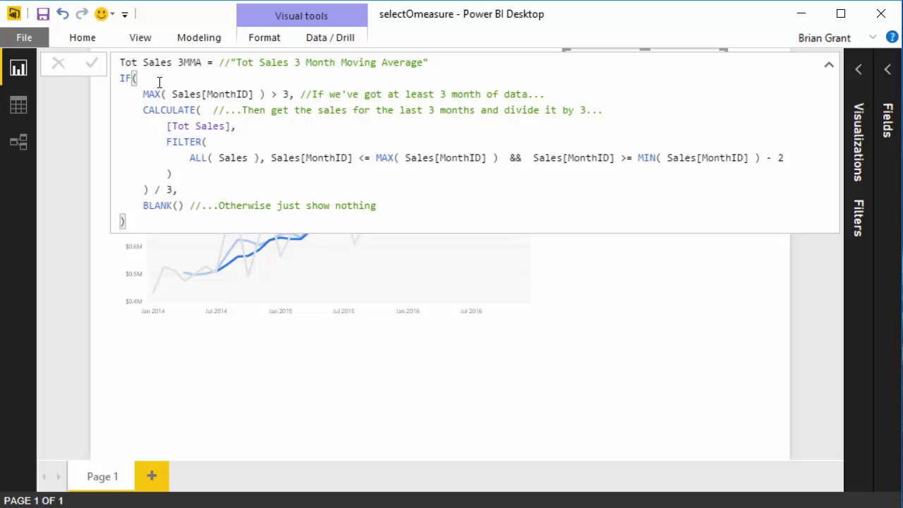
mouse_move(125, 70)
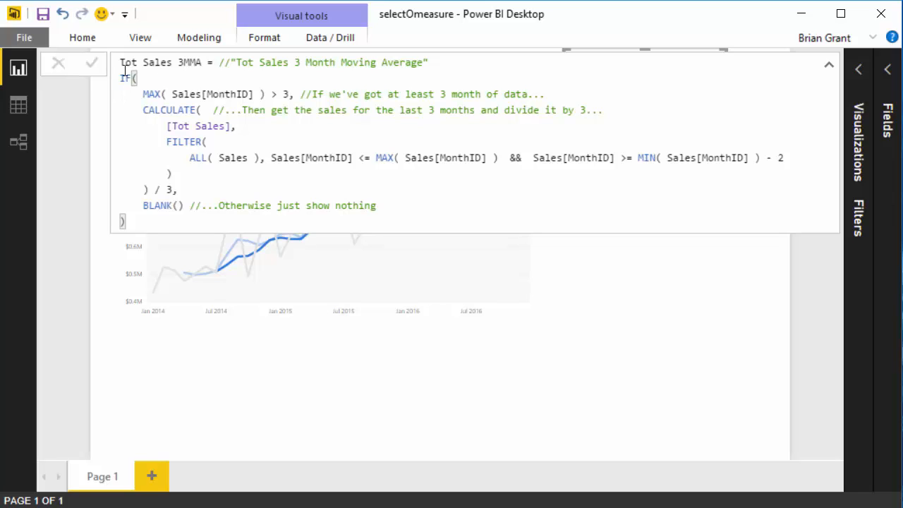
mouse_move(158, 117)
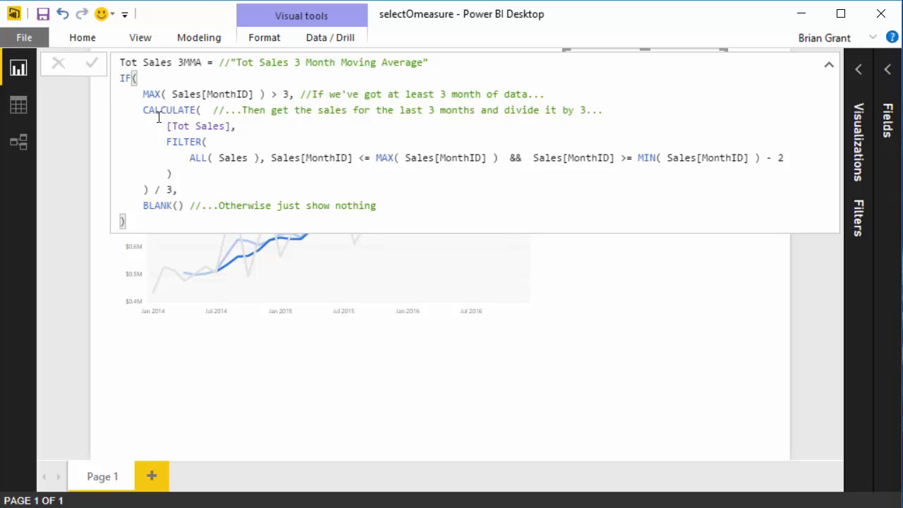
mouse_move(288, 101)
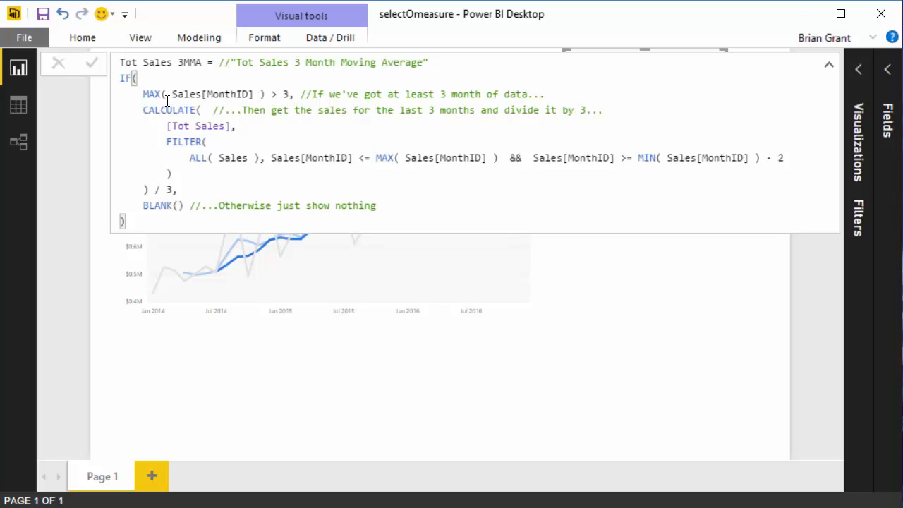
mouse_move(214, 132)
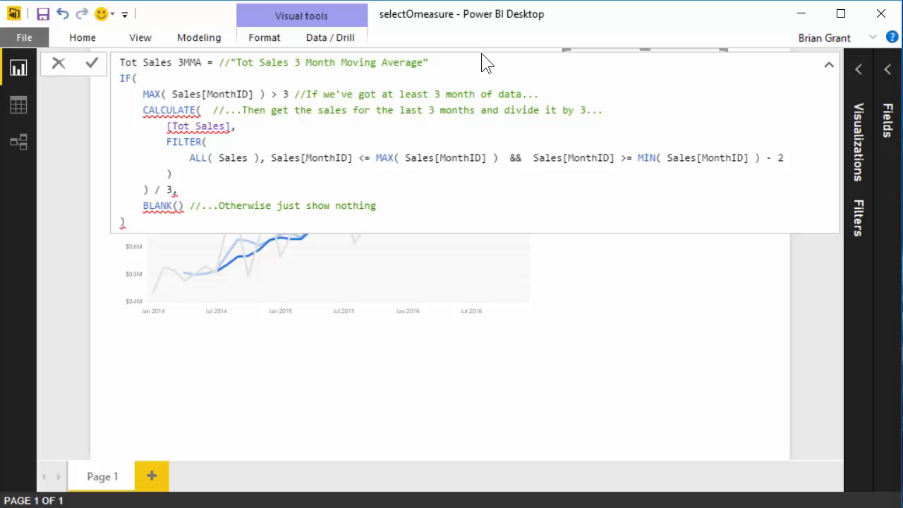
Step: Append '&& CONTAINS( xAvgType, xAvgType[Measure], "3MMA" )' to the Tot Sales 3MMA condition
type("&&")
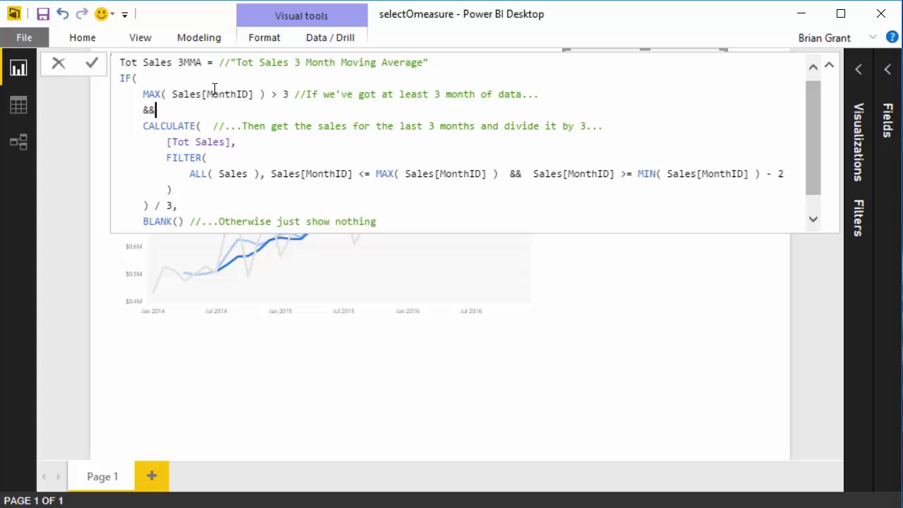
mouse_move(194, 110)
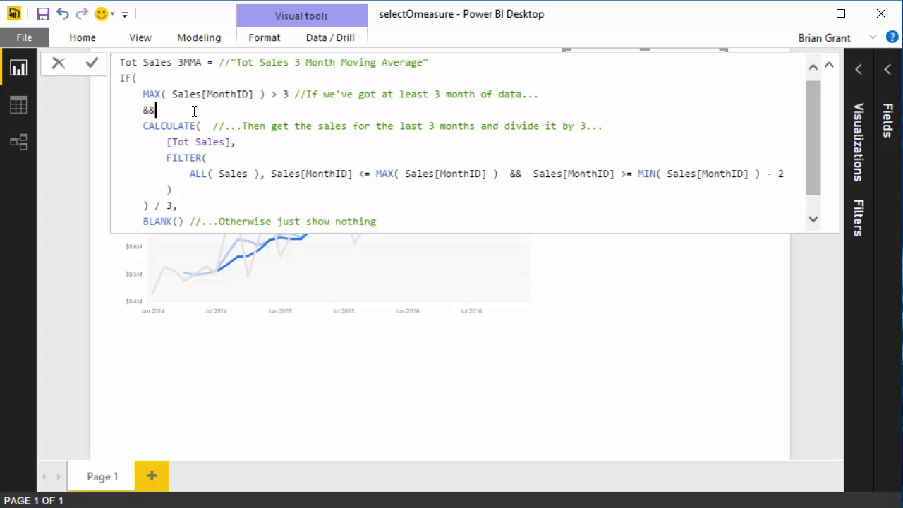
key("Return")
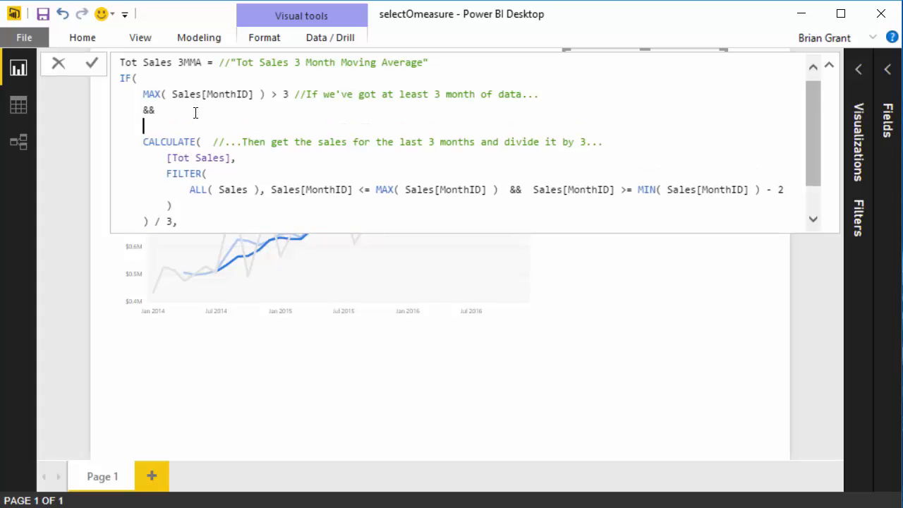
type("COnt")
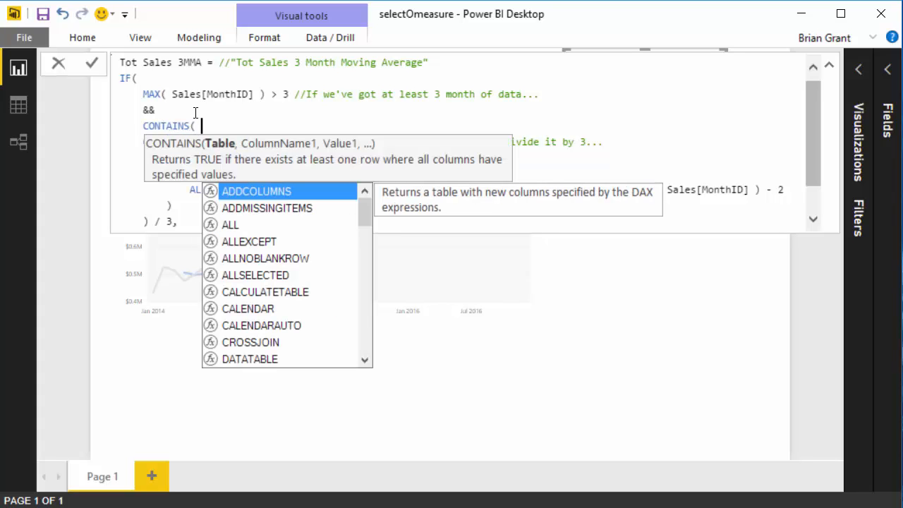
type("xAvgType")
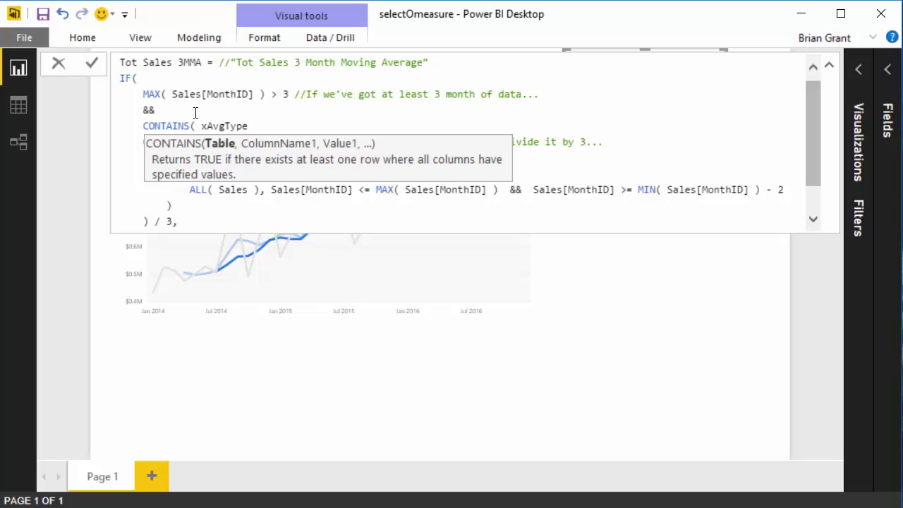
type(",")
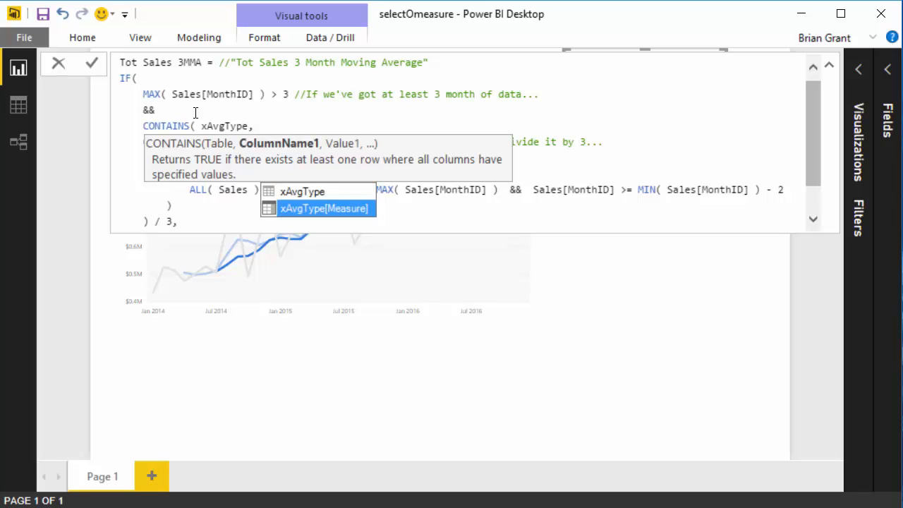
left_click(324, 209)
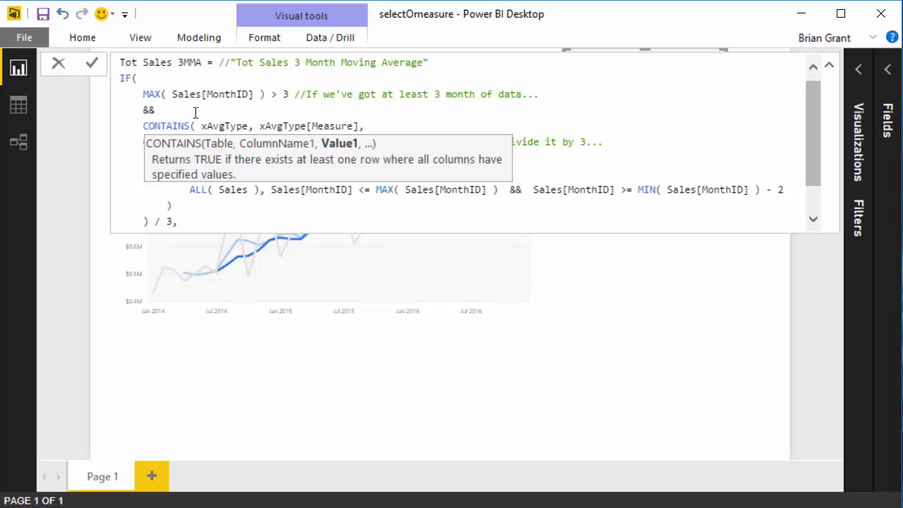
type("\"3MM")
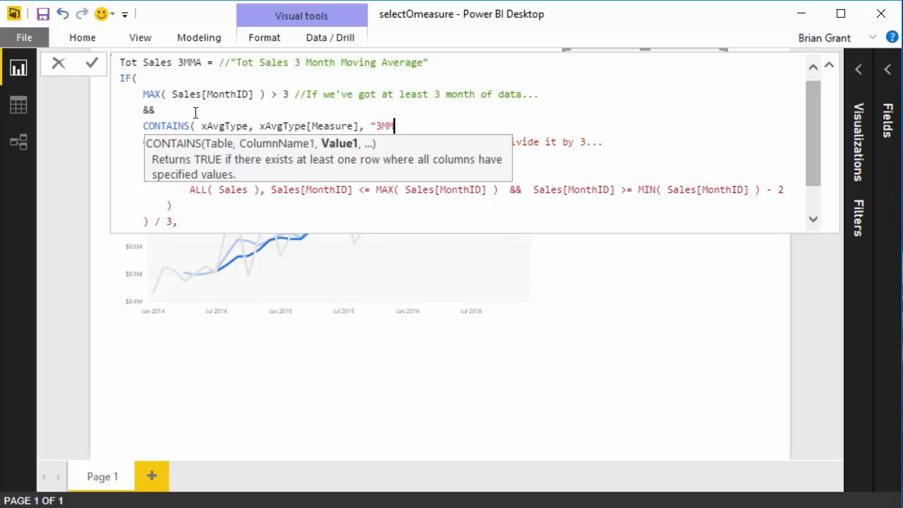
type("A\"")
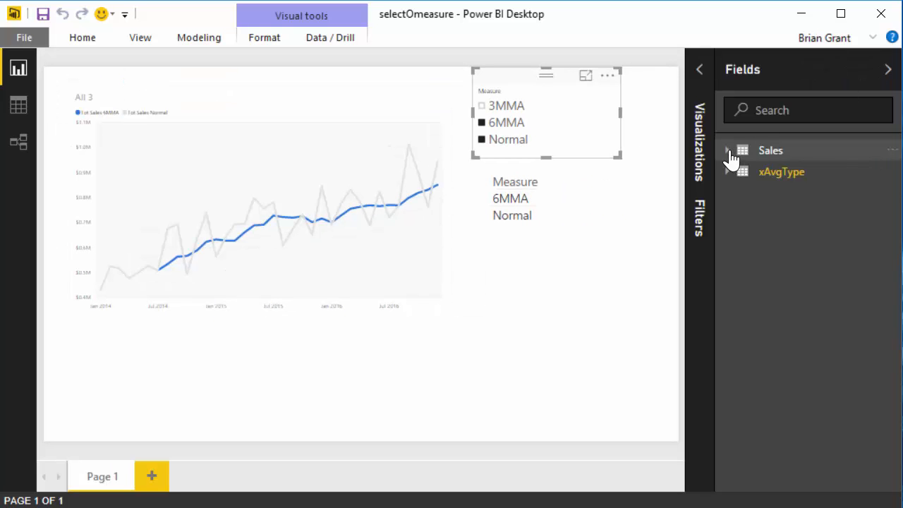
Step: Add a CONTAINS( xAvgType, xAvgType[Measure], "6MMA" ) check to the Tot Sales 6MMA formula
left_click(727, 150)
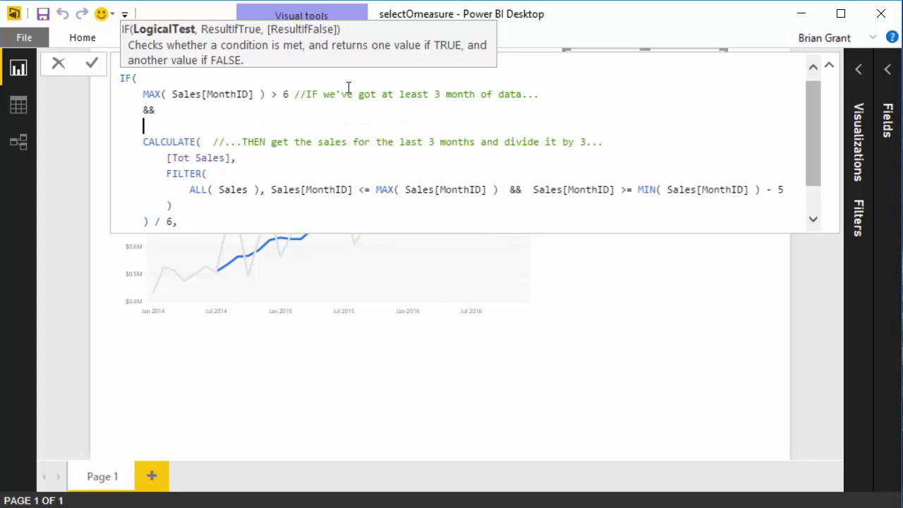
type("CONTAINS(")
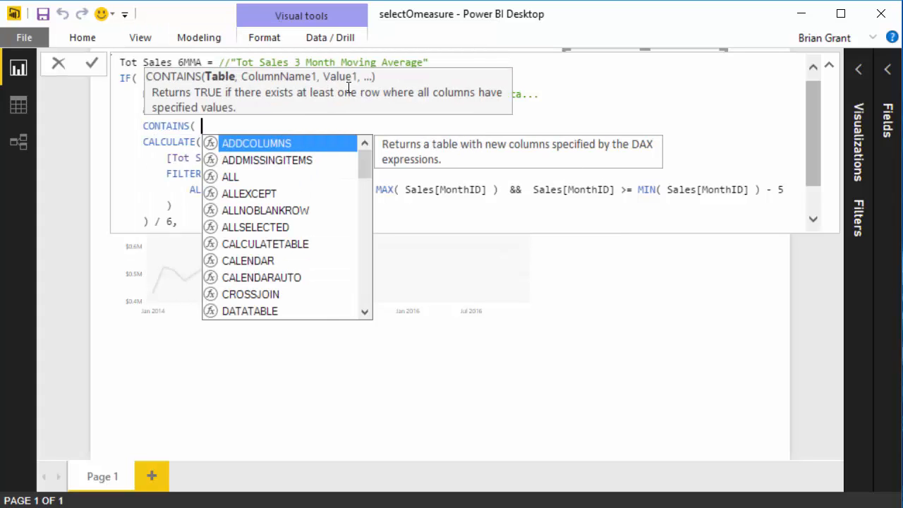
type("xAvgType")
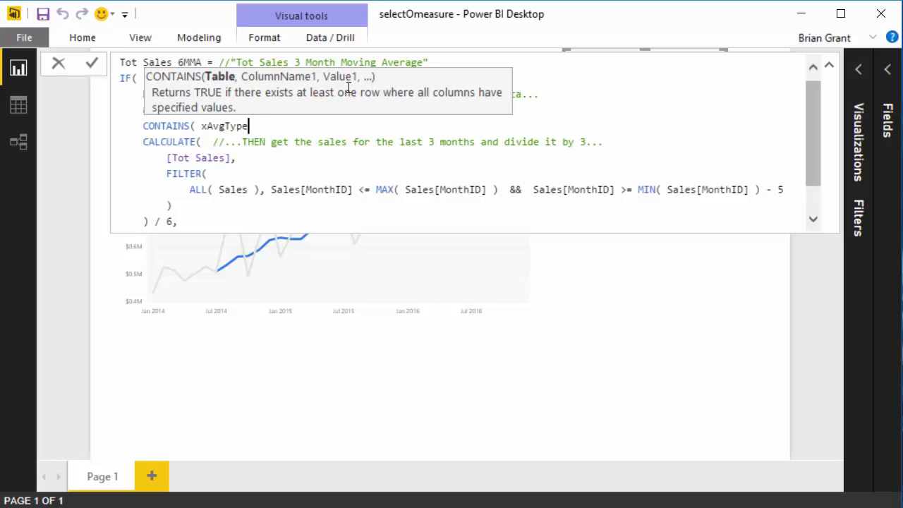
type(", xAvgType[Measure")
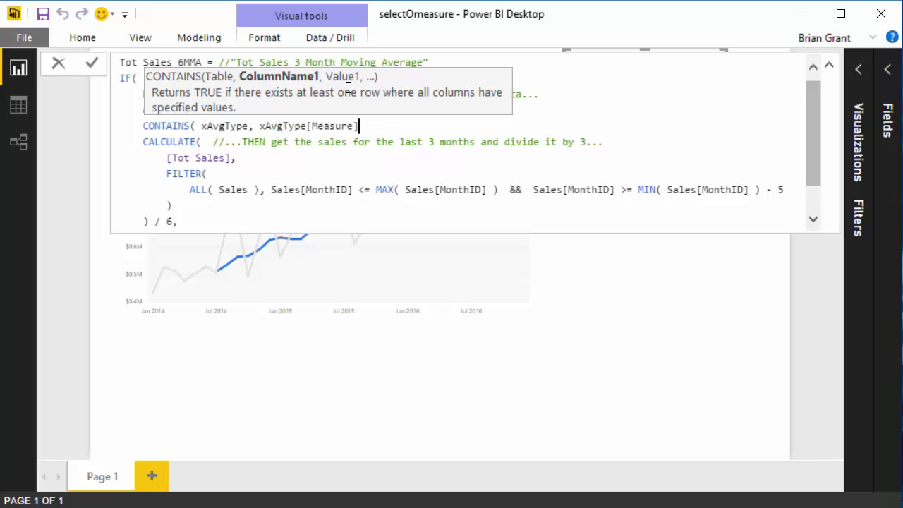
type(",")
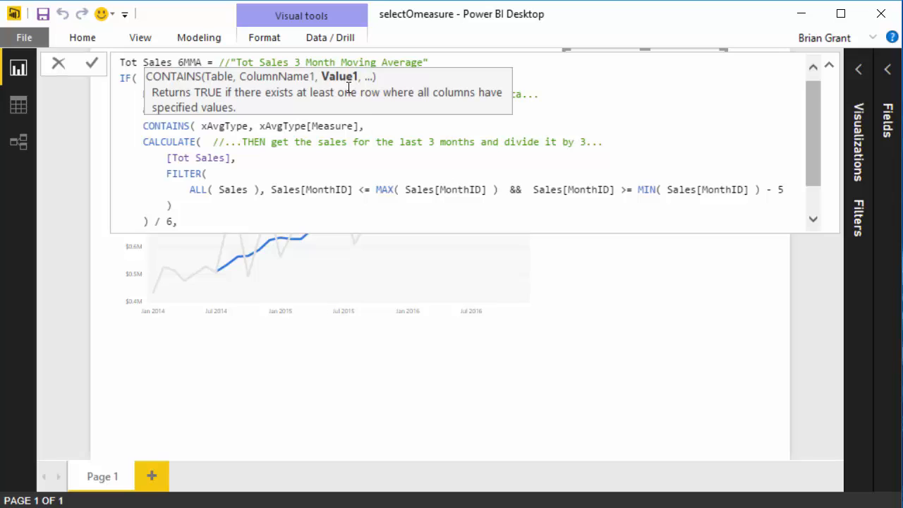
type("\"")
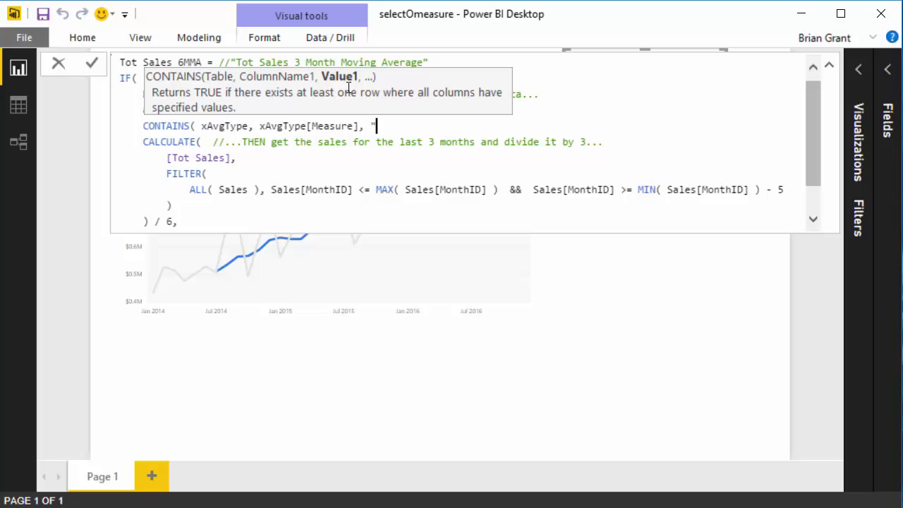
type("6MMA")
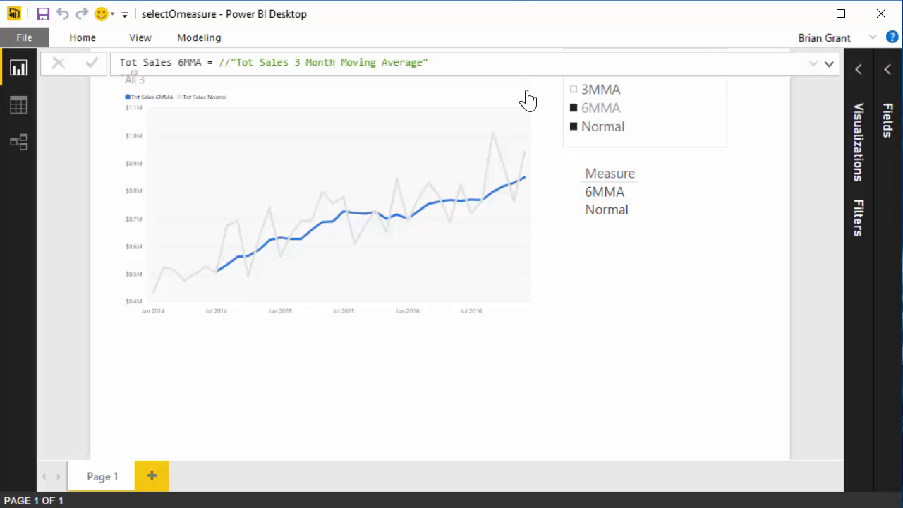
Step: Test the slicer with 3MMA and 6MMA, ending with only the 6MMA line shown
left_click(635, 296)
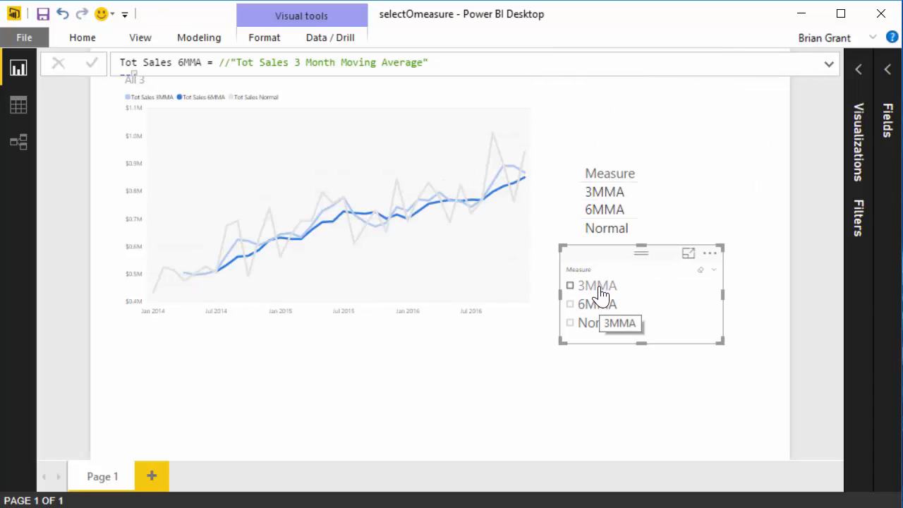
mouse_move(484, 242)
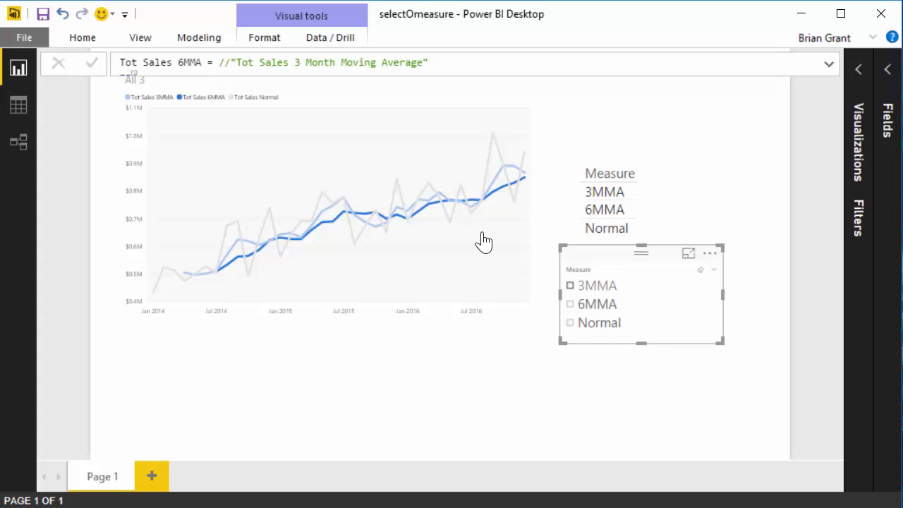
left_click(570, 285)
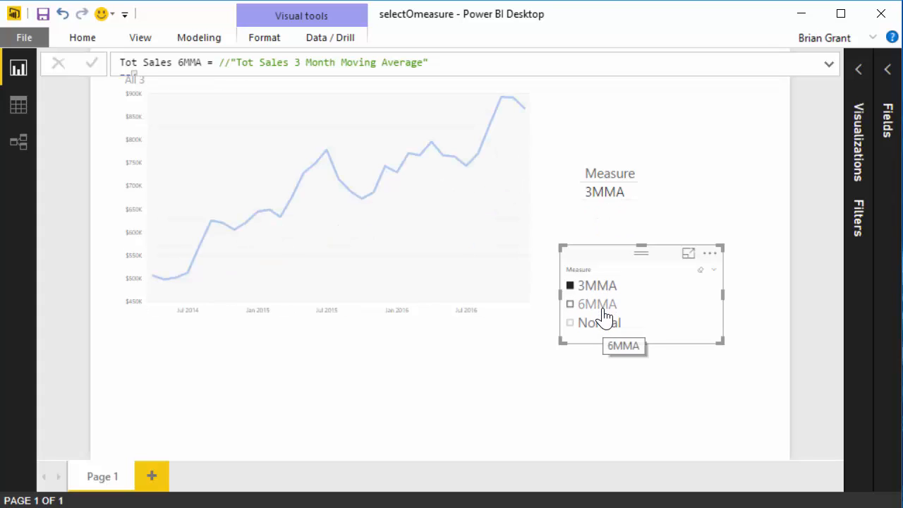
left_click(570, 304)
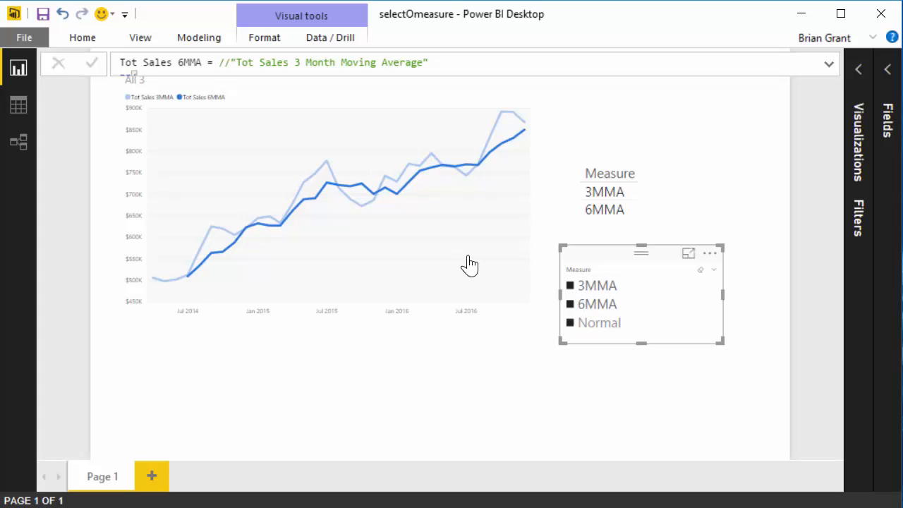
left_click(599, 322)
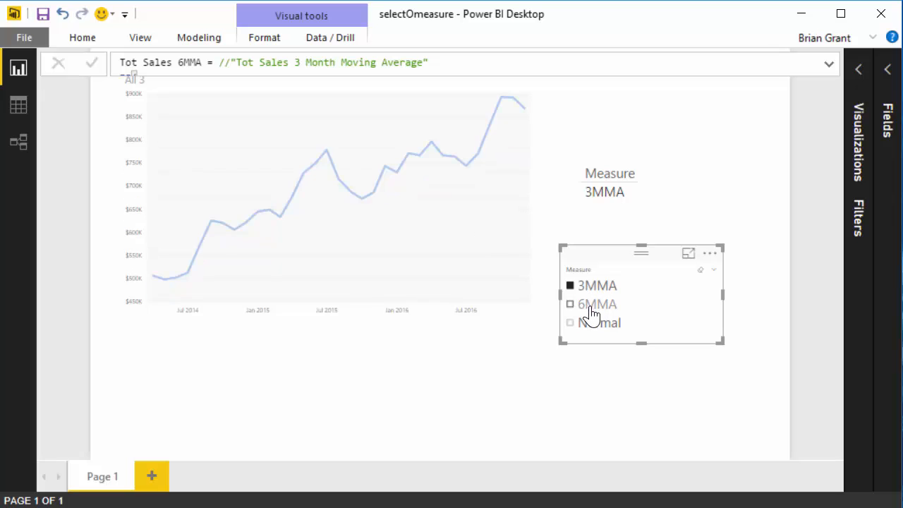
left_click(570, 304)
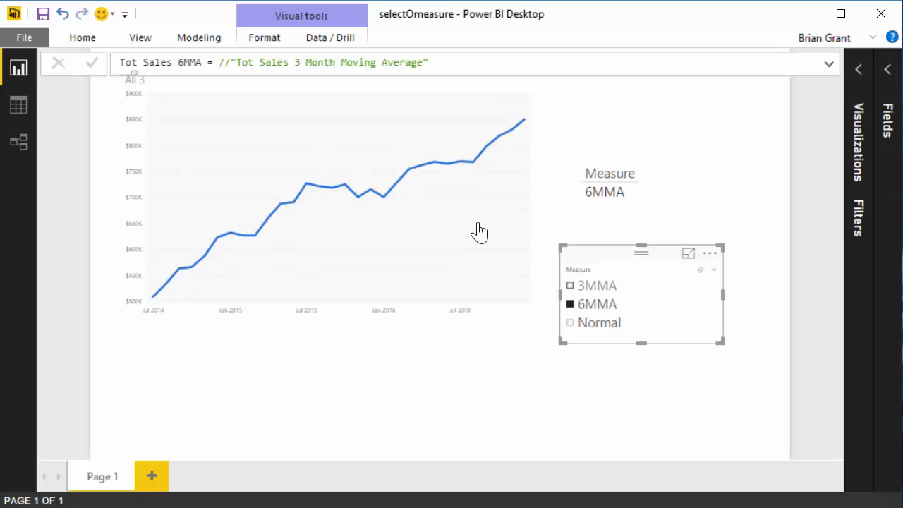